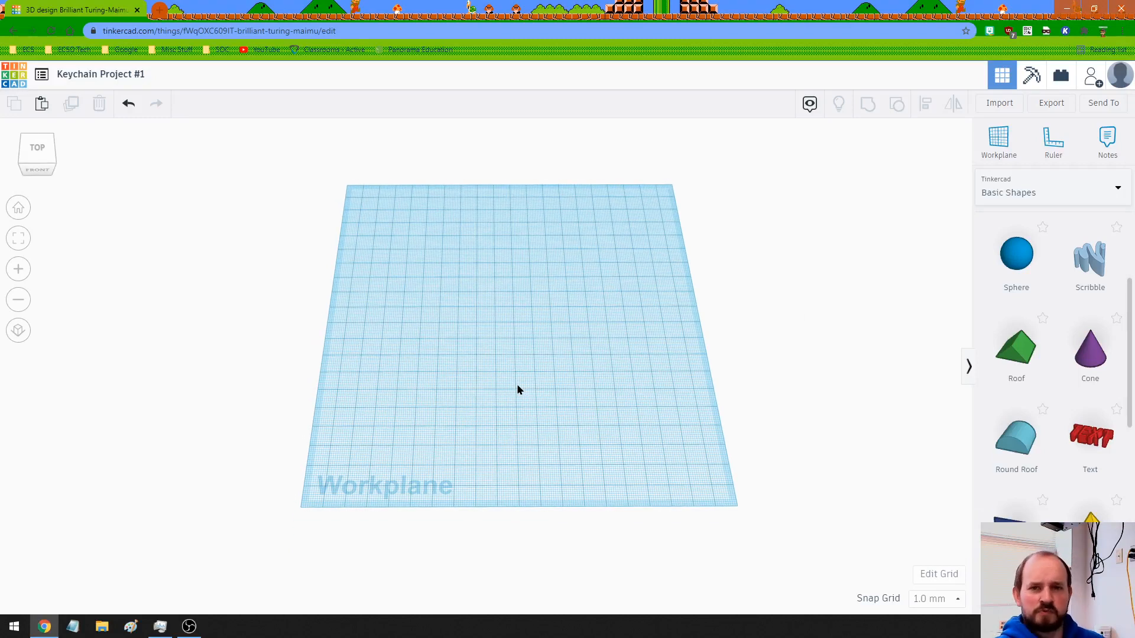
{"action": "mouse_move", "coordinate": [531, 394]}
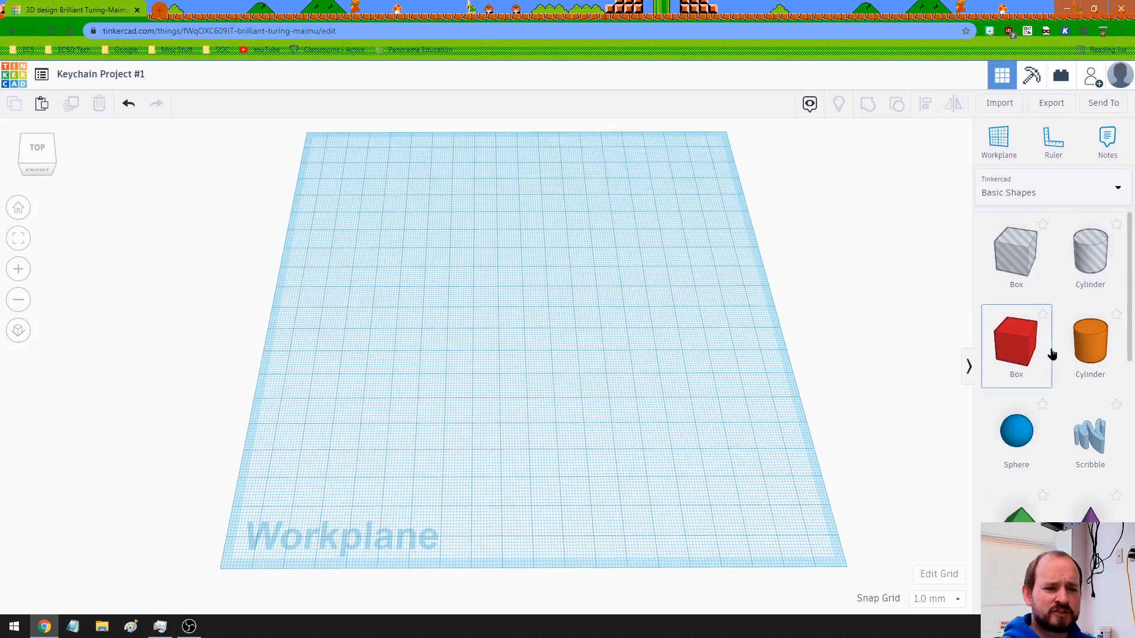
- Add a solid orange cylinder and stretch it sideways into a long flat oval
{"action": "scroll", "scroll_direction": "down", "scroll_amount": 3}
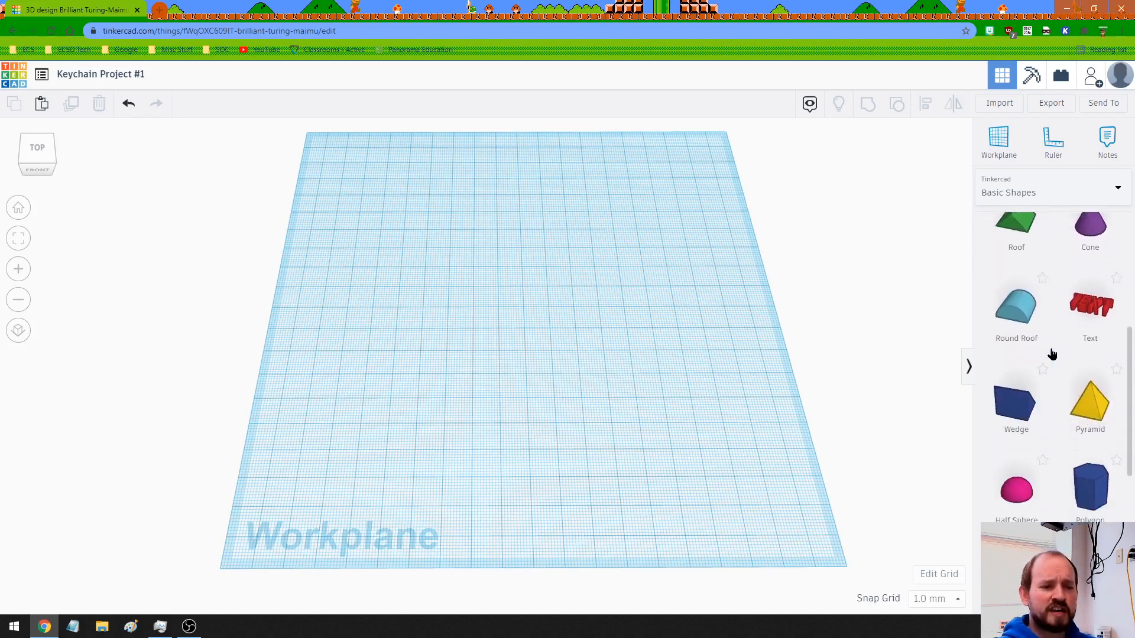
{"action": "scroll", "scroll_direction": "down", "scroll_amount": 3}
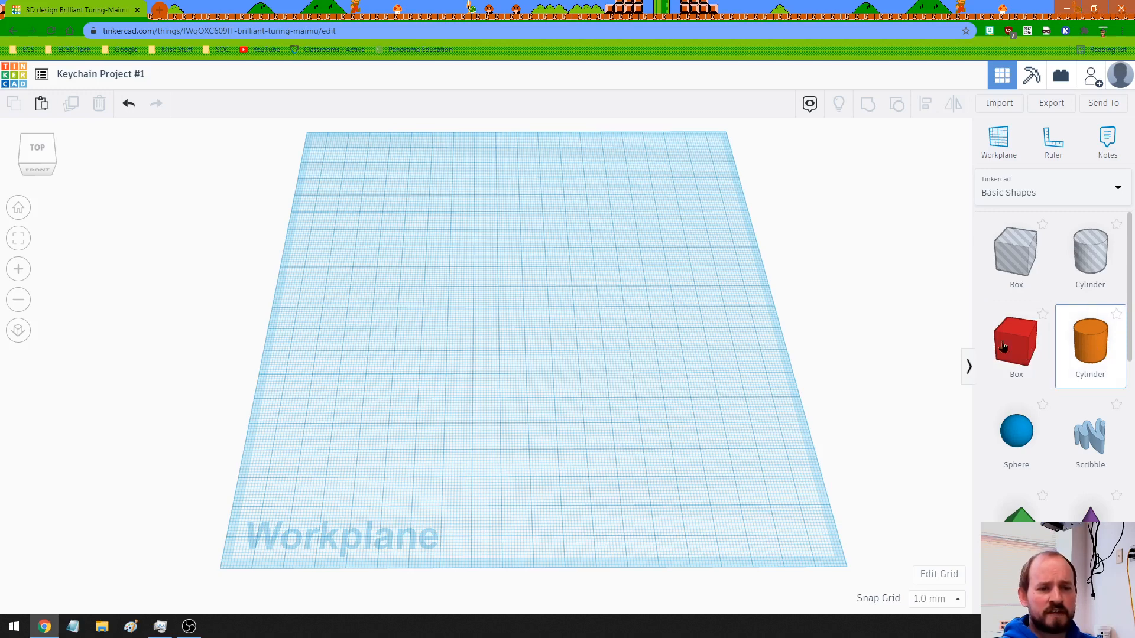
{"action": "left_click", "coordinate": [1090, 335]}
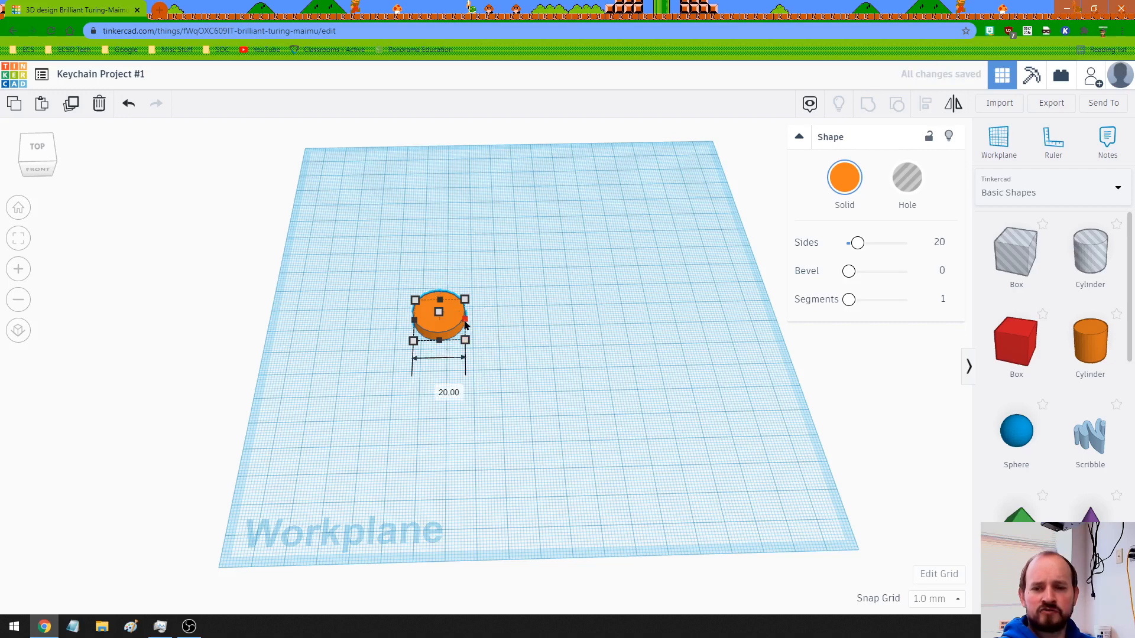
{"action": "left_click_drag", "start_coordinate": [466, 315], "coordinate": [630, 315]}
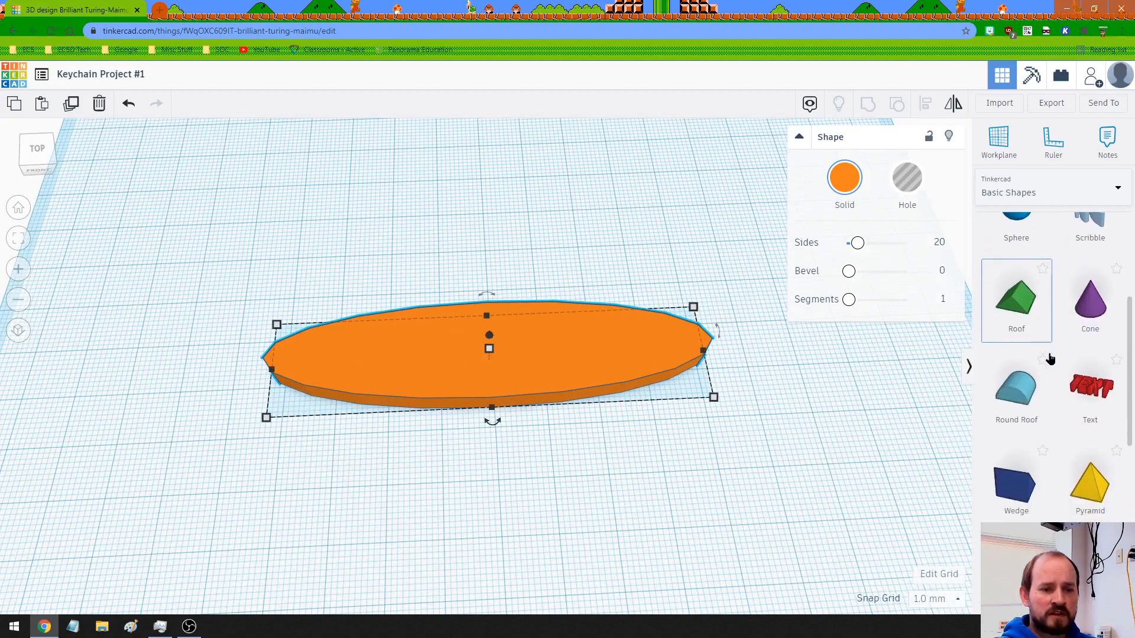
{"action": "scroll", "scroll_direction": "down", "scroll_amount": 3}
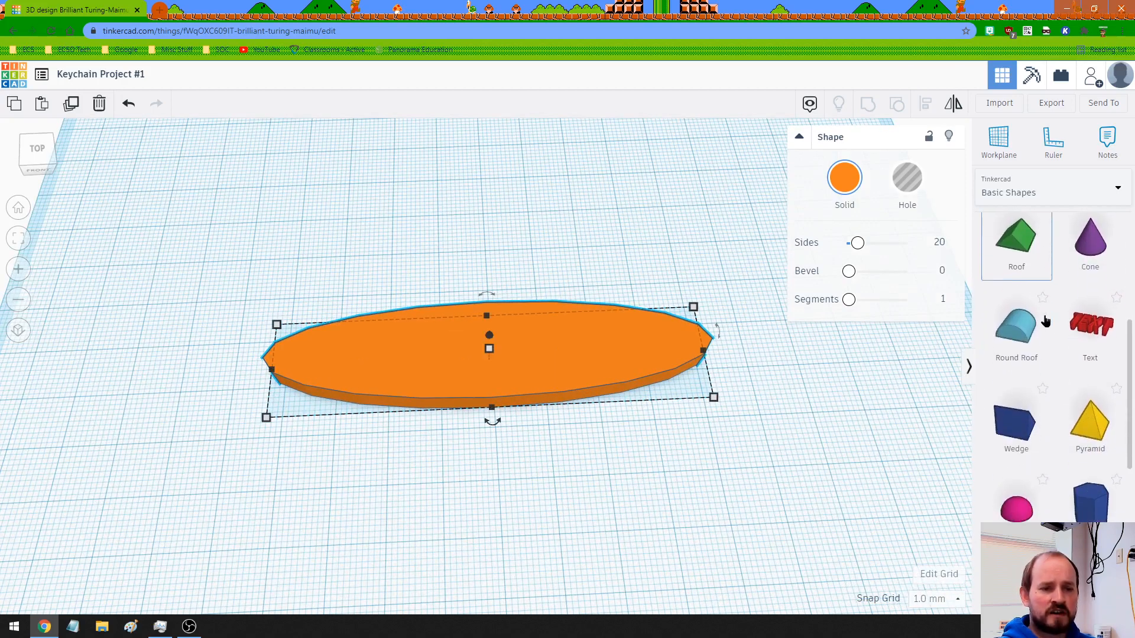
{"action": "scroll", "scroll_direction": "down", "scroll_amount": 3}
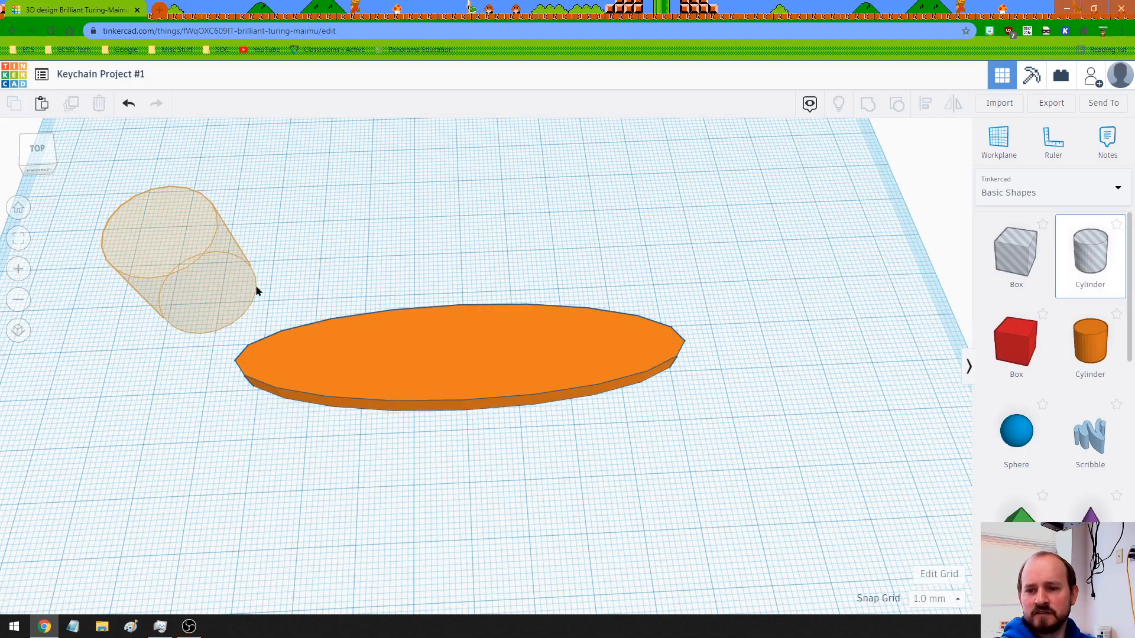
- Place a 4x4 mm cylinder hole at the oval's left tip and group it with the base
{"action": "left_click", "coordinate": [181, 261]}
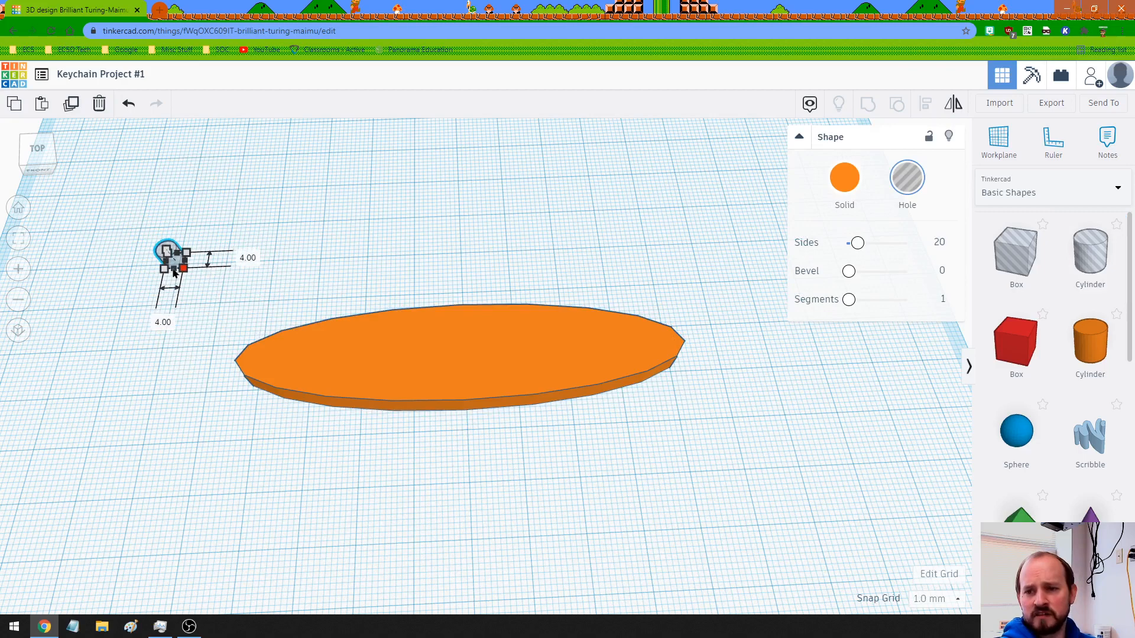
{"action": "mouse_move", "coordinate": [183, 278]}
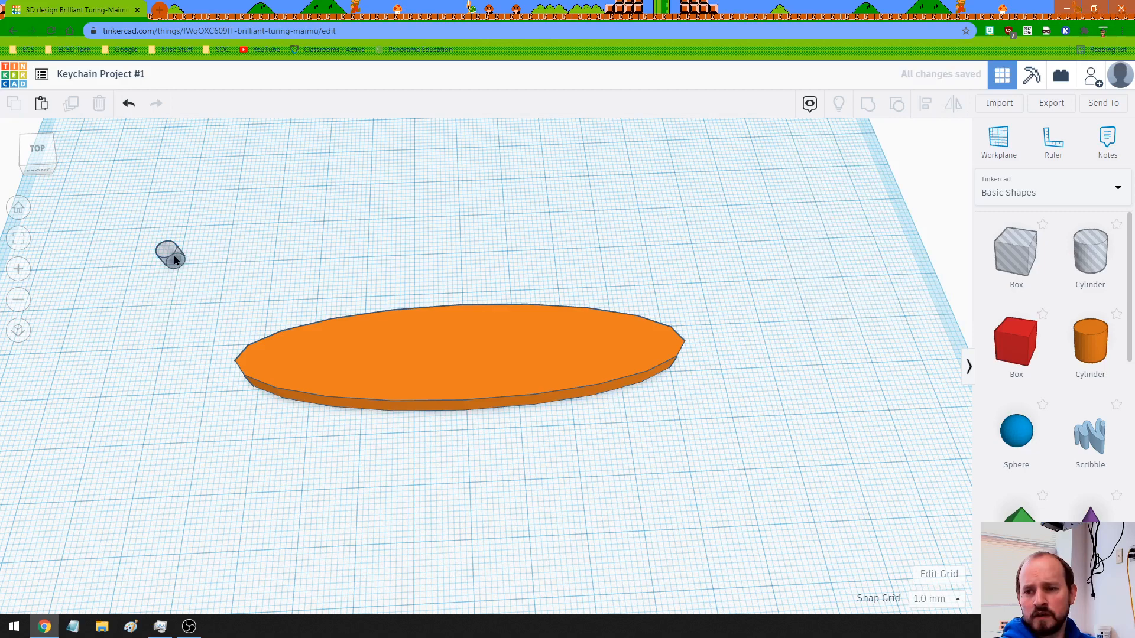
{"action": "left_click", "coordinate": [171, 255]}
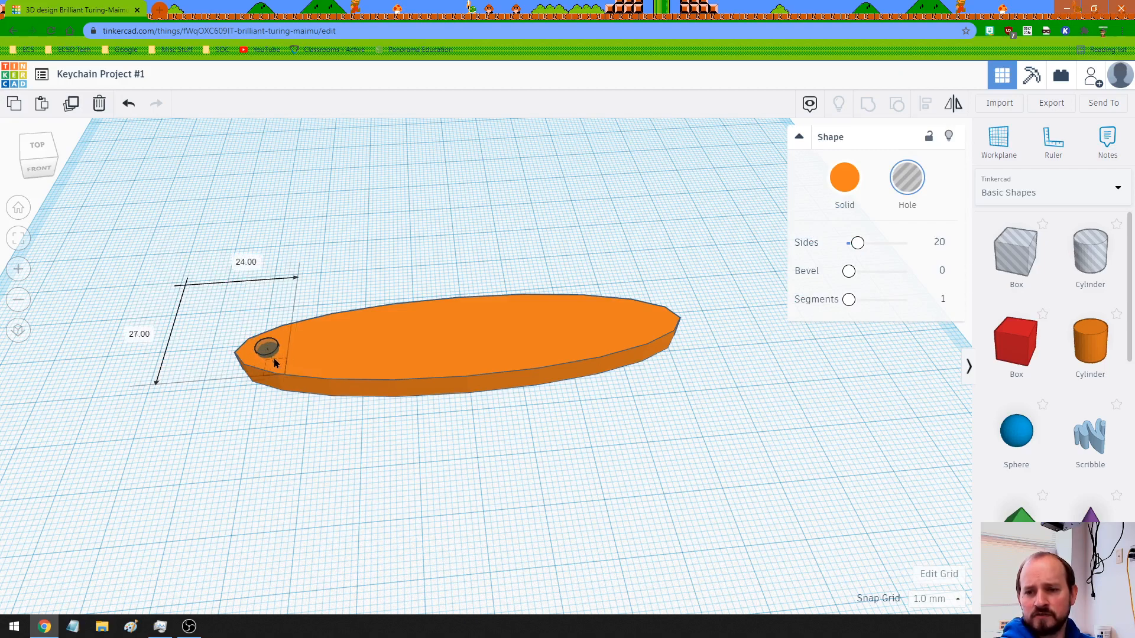
{"action": "left_click", "coordinate": [36, 149]}
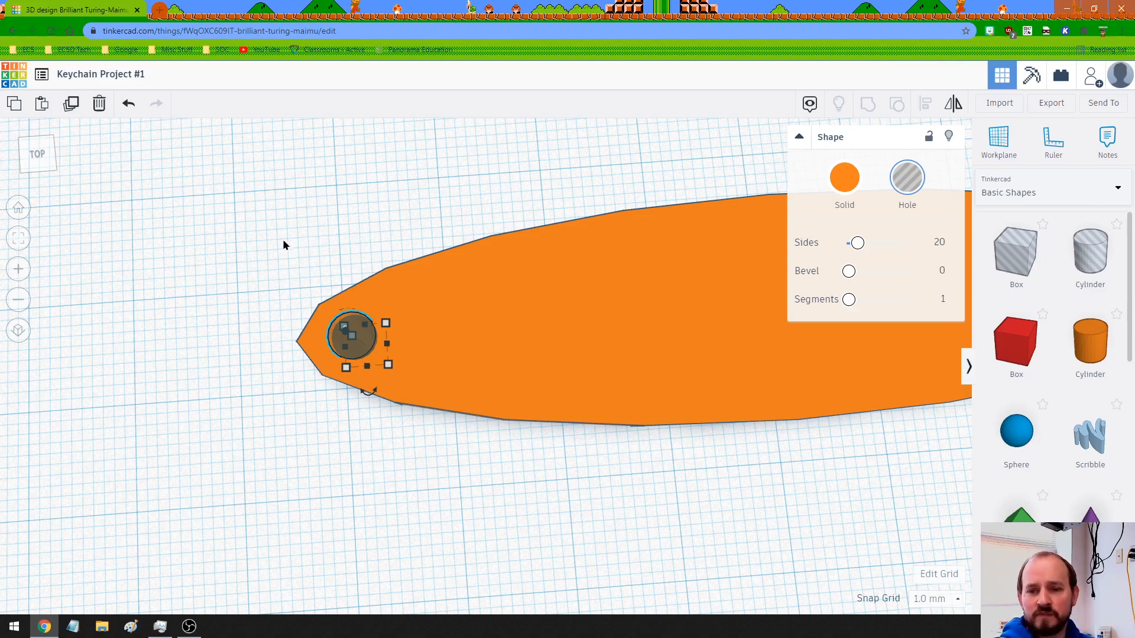
{"action": "left_click_drag", "start_coordinate": [283, 245], "coordinate": [502, 457]}
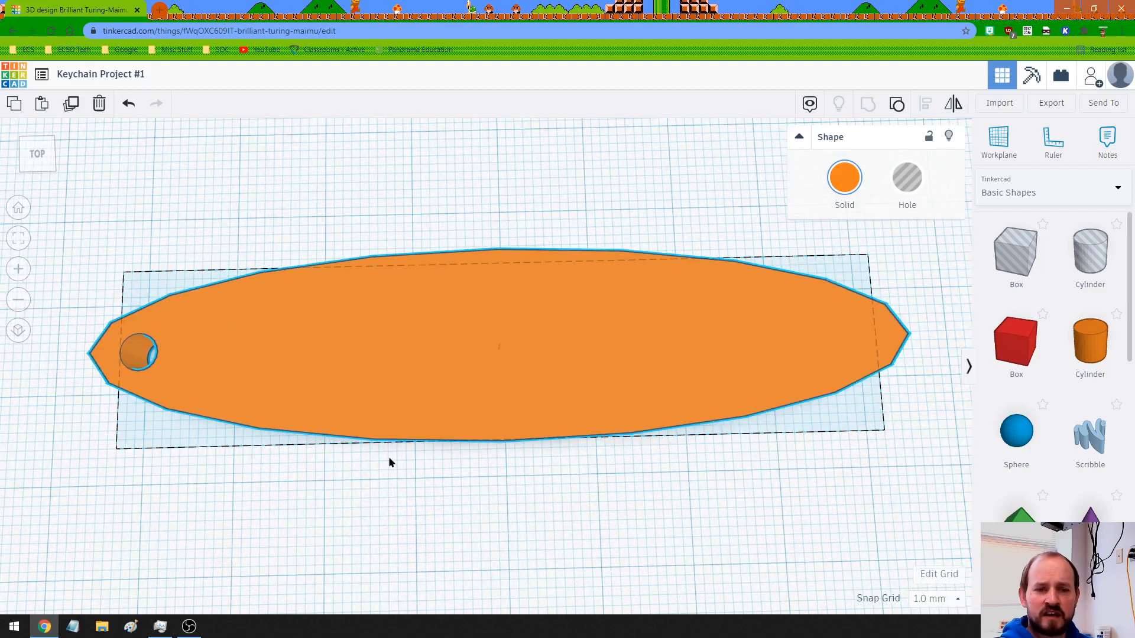
{"action": "left_click", "coordinate": [499, 340]}
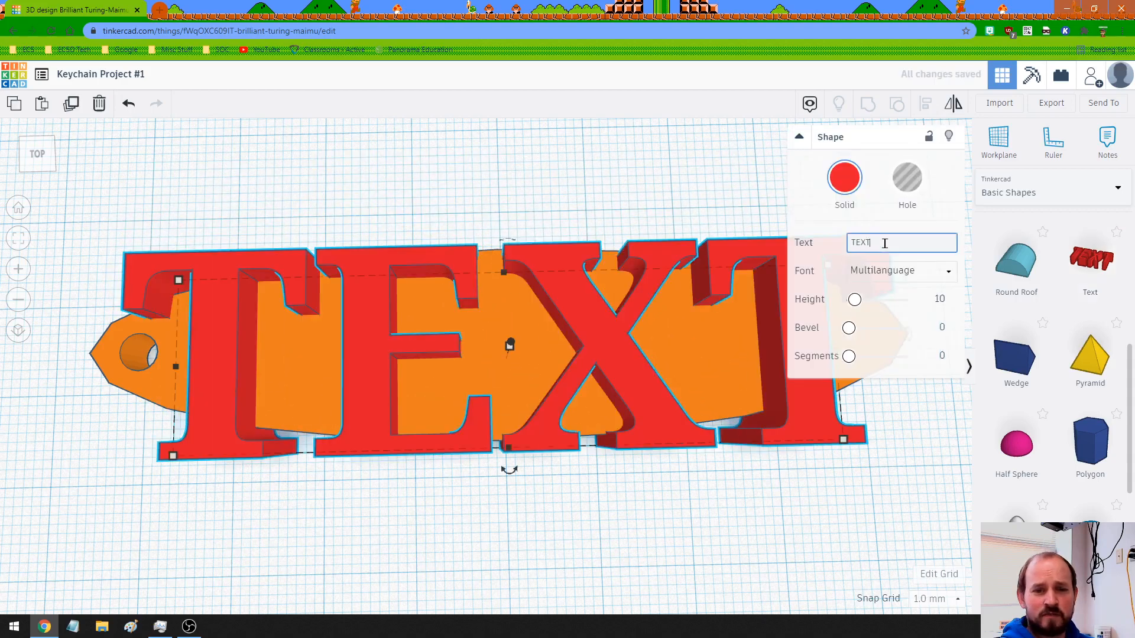
- Replace the placeholder text with 'Brian' and centre it on the oval base
{"action": "type", "text": "T"}
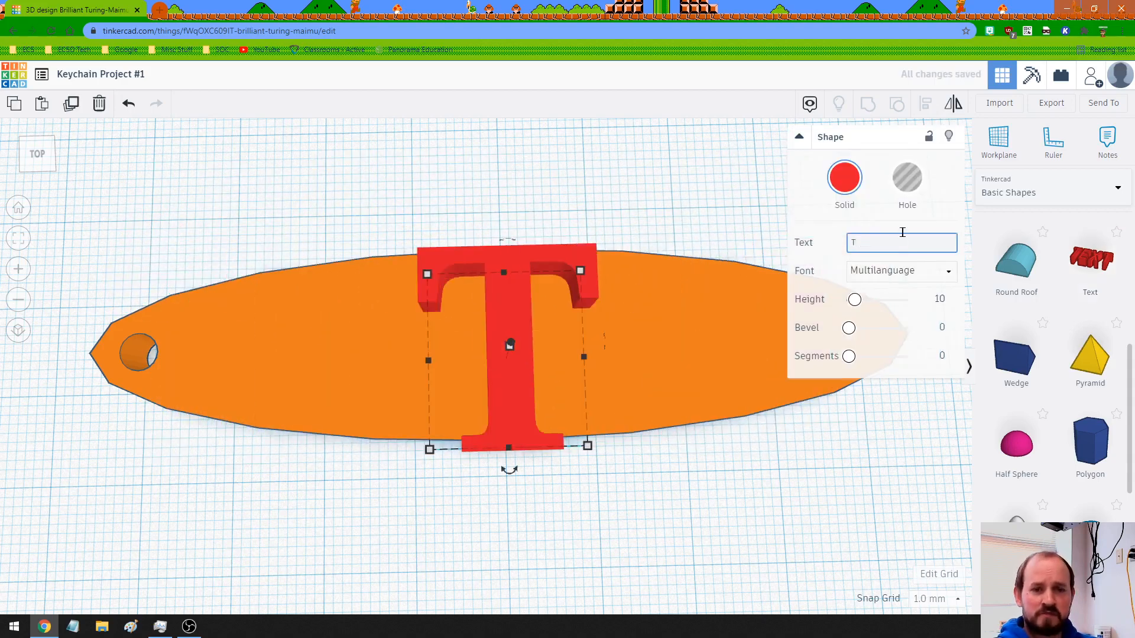
{"action": "key", "text": "Backspace"}
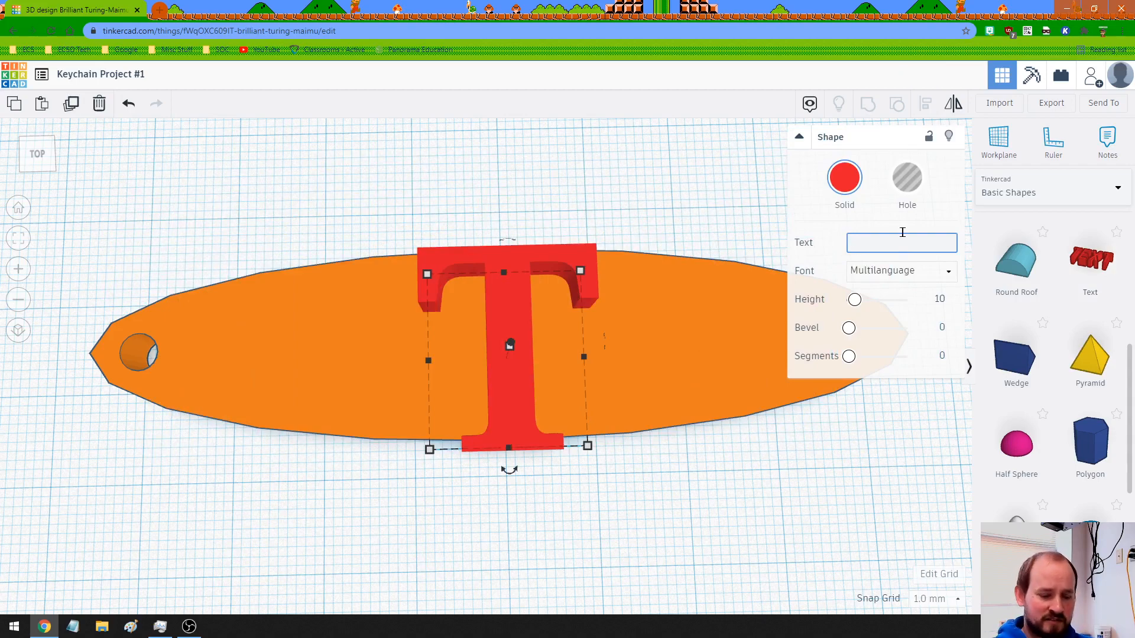
{"action": "type", "text": "B"}
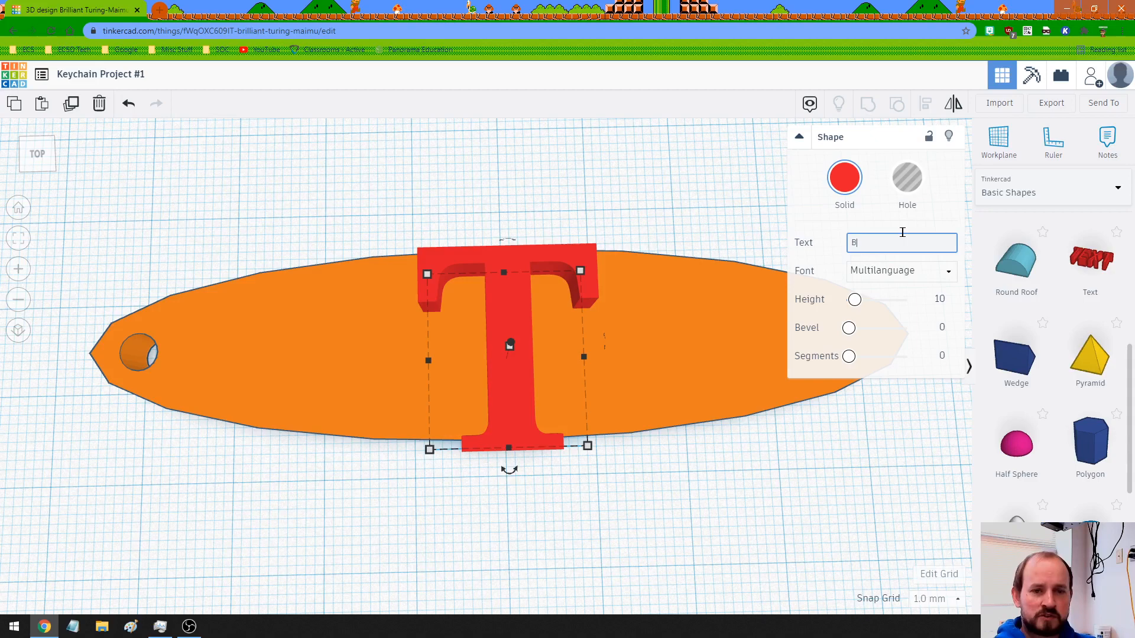
{"action": "type", "text": "rian"}
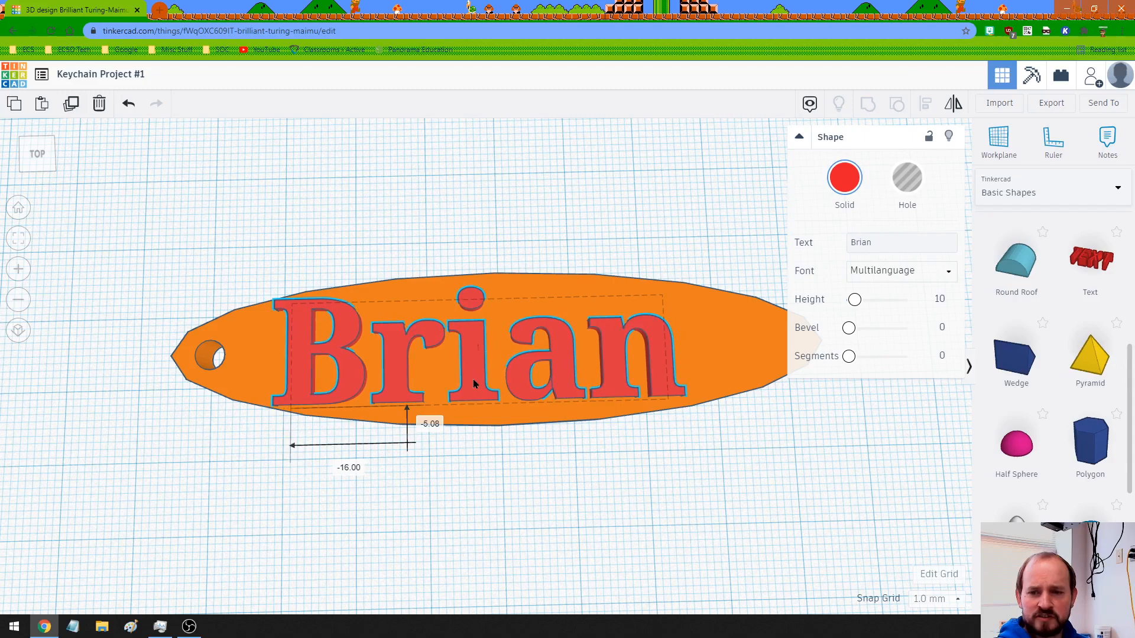
{"action": "left_click_drag", "start_coordinate": [470, 348], "coordinate": [492, 348]}
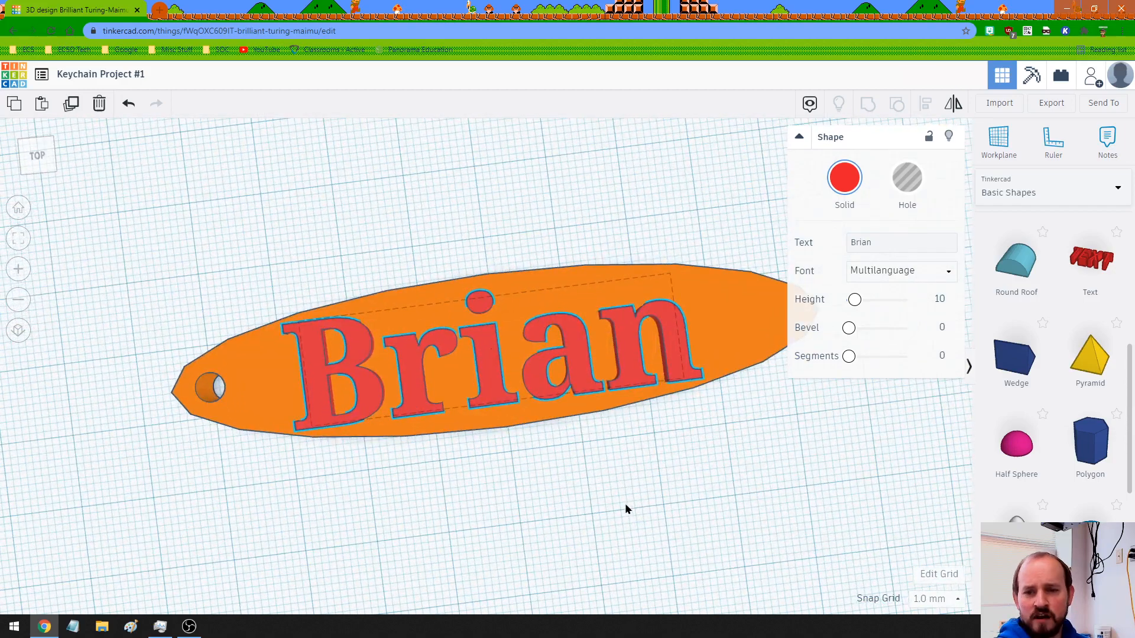
{"action": "left_click", "coordinate": [470, 354]}
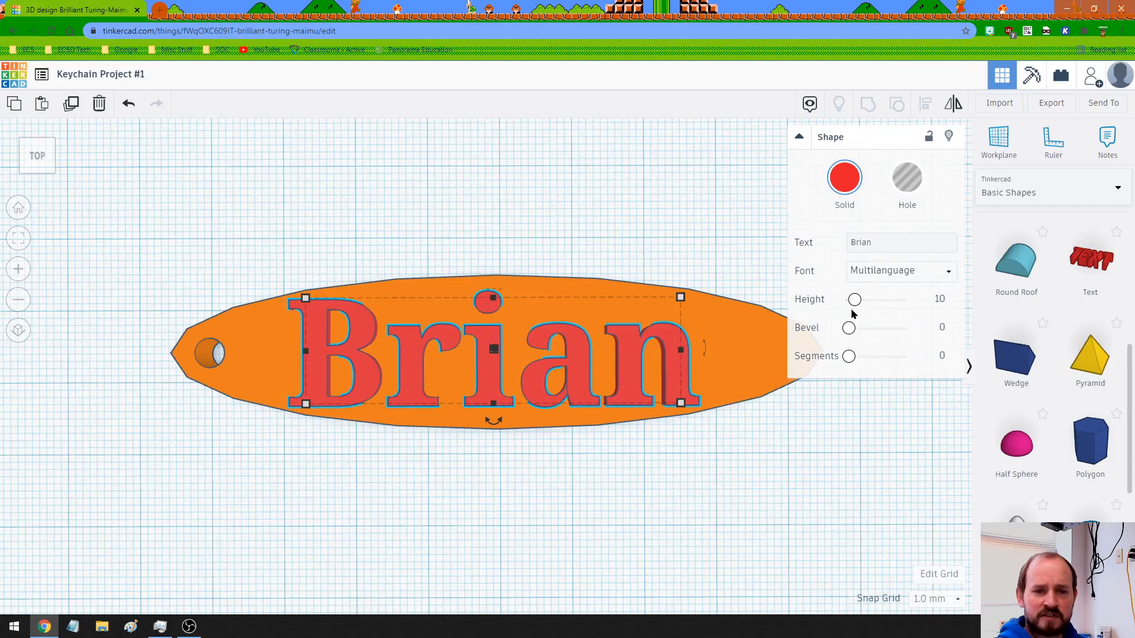
{"action": "mouse_move", "coordinate": [907, 185]}
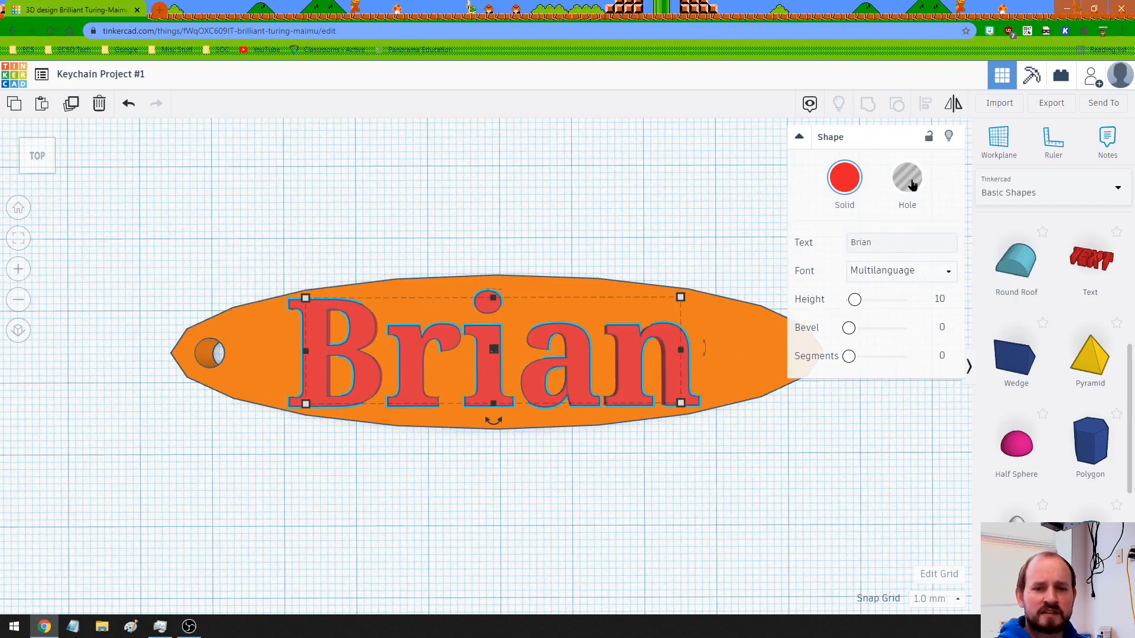
- Make the Brian text a hole and group it with the base
{"action": "left_click", "coordinate": [906, 177]}
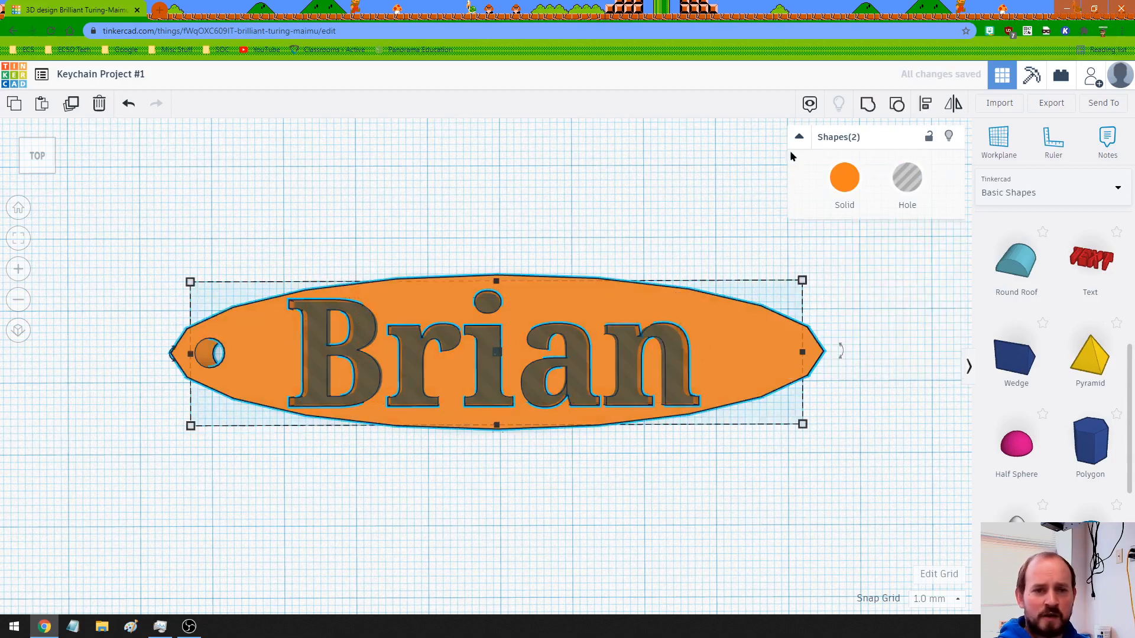
{"action": "left_click", "coordinate": [896, 103]}
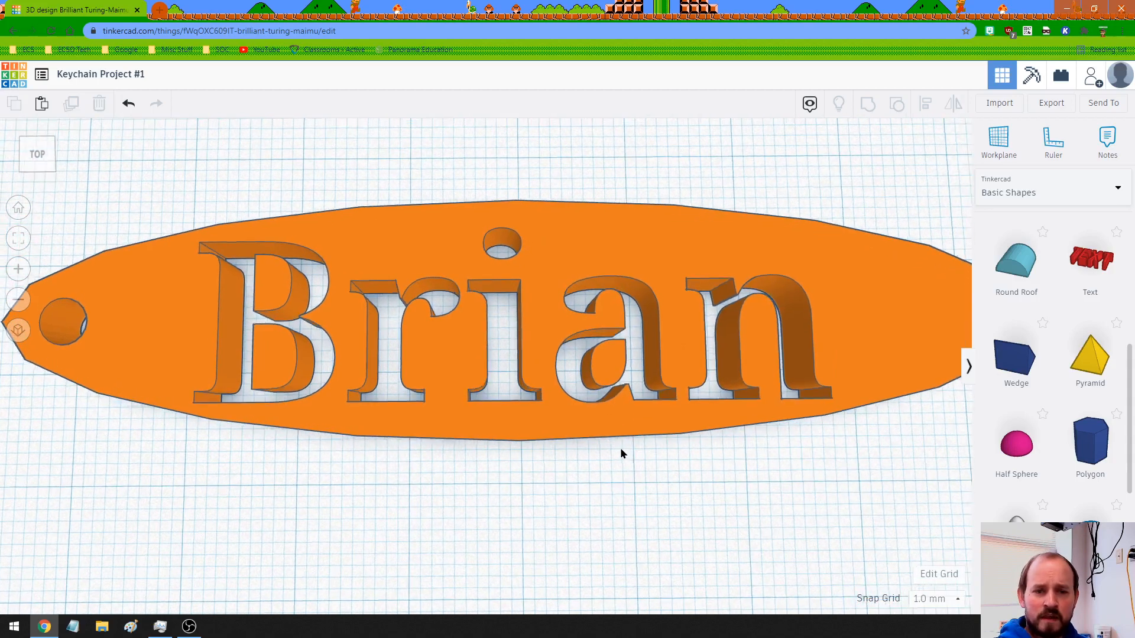
- Scroll the shapes panel to find a box for the bar inside the B
{"action": "scroll", "scroll_direction": "down", "scroll_amount": 3}
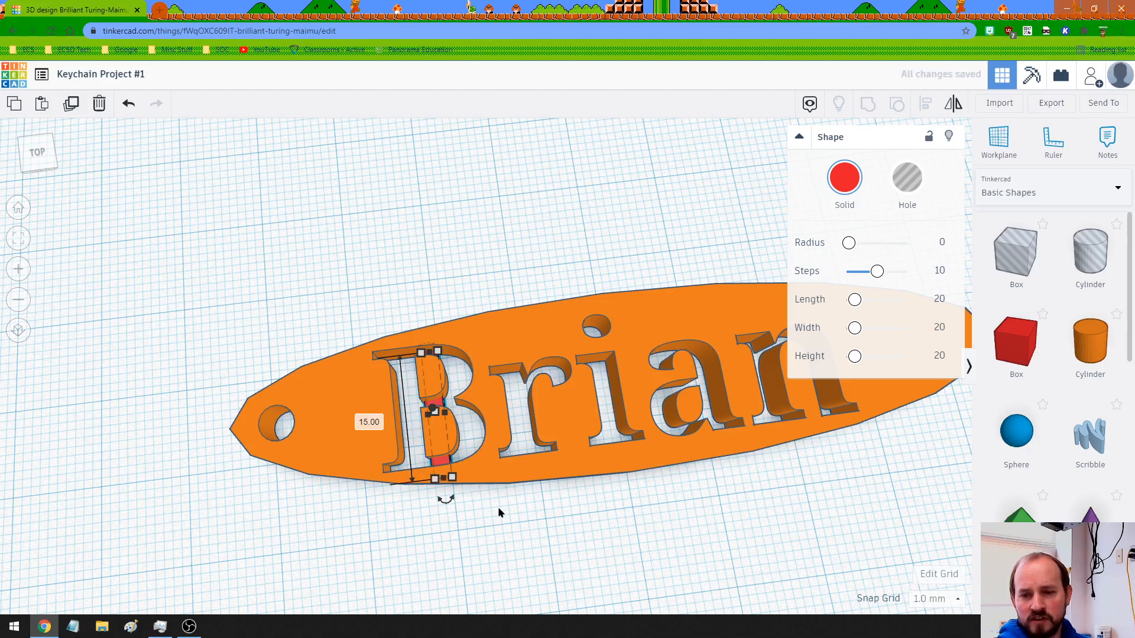
- Stretch the bar across the B's height, then select and deselect the whole keychain
{"action": "left_click_drag", "start_coordinate": [500, 506], "coordinate": [716, 497]}
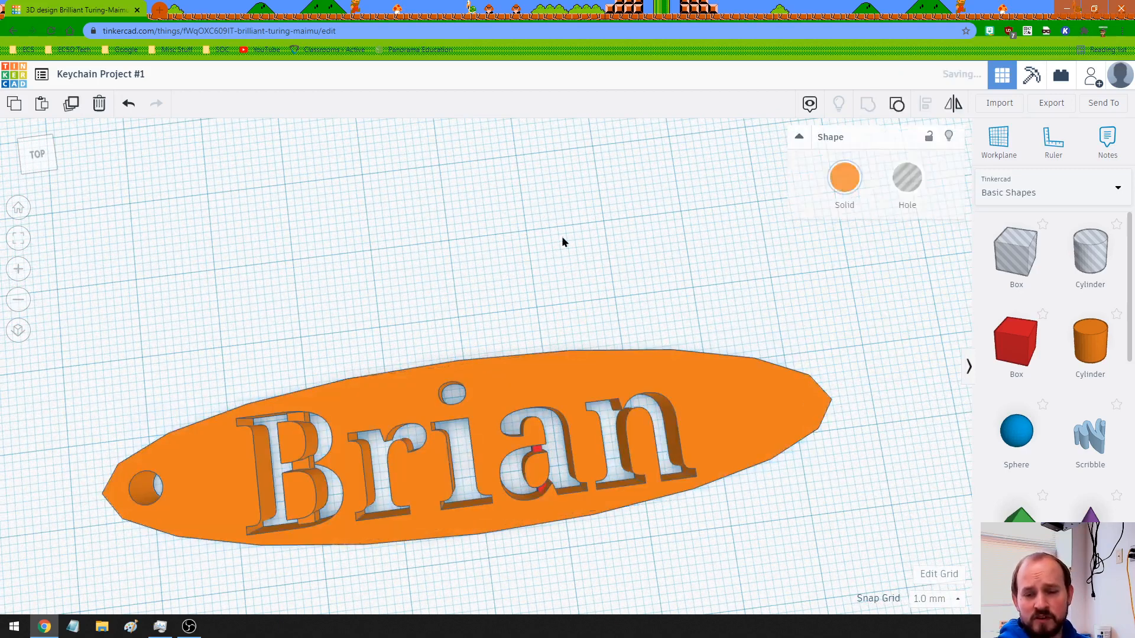
{"action": "left_click", "coordinate": [471, 434]}
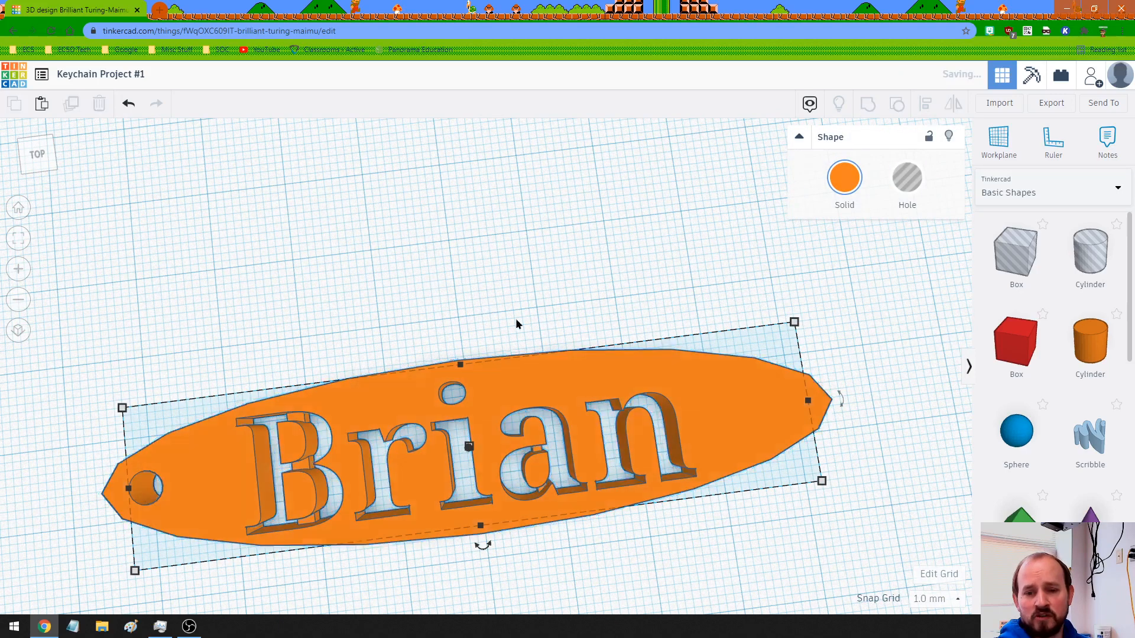
{"action": "left_click", "coordinate": [530, 315]}
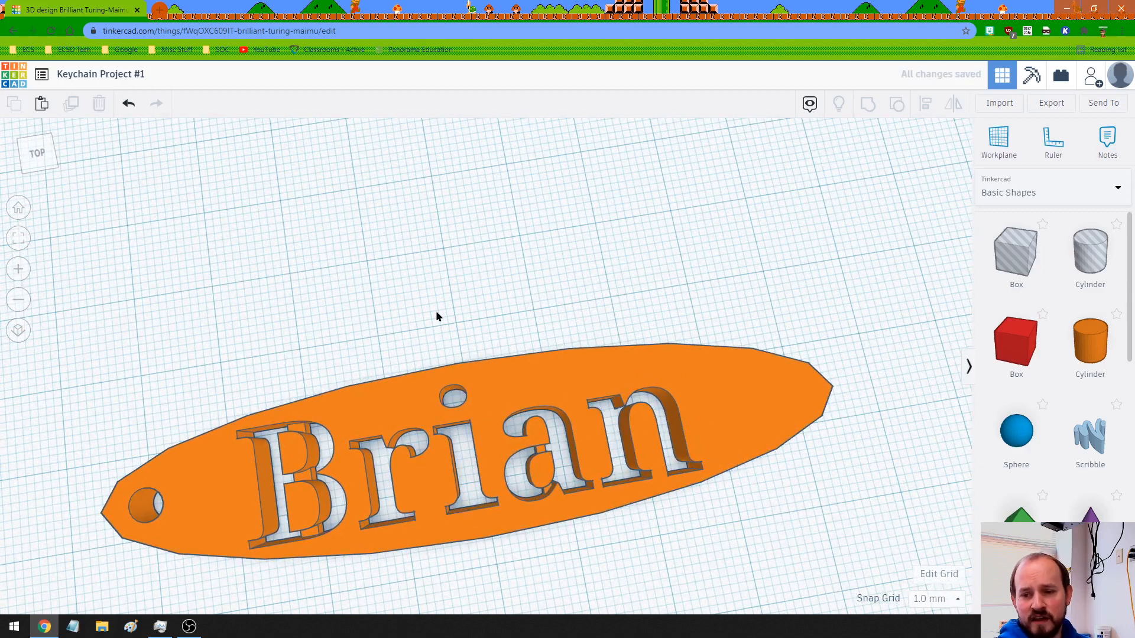
- Ungroup the keychain, narrow the B's bar to 2 mm, and regroup the parts
{"action": "left_click", "coordinate": [434, 434]}
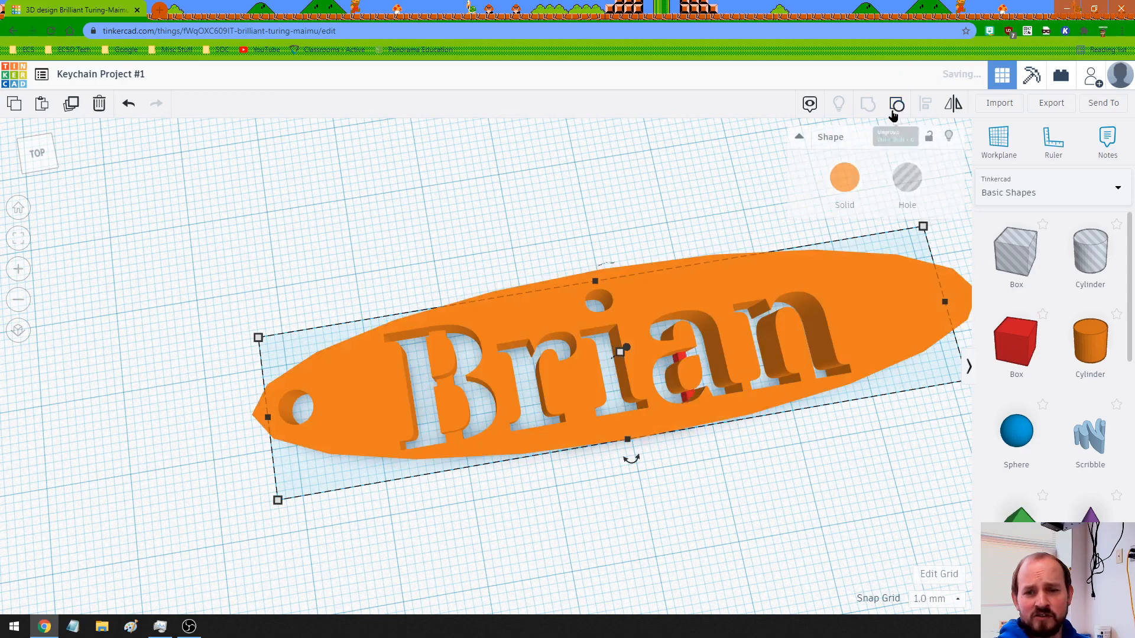
{"action": "left_click", "coordinate": [896, 103]}
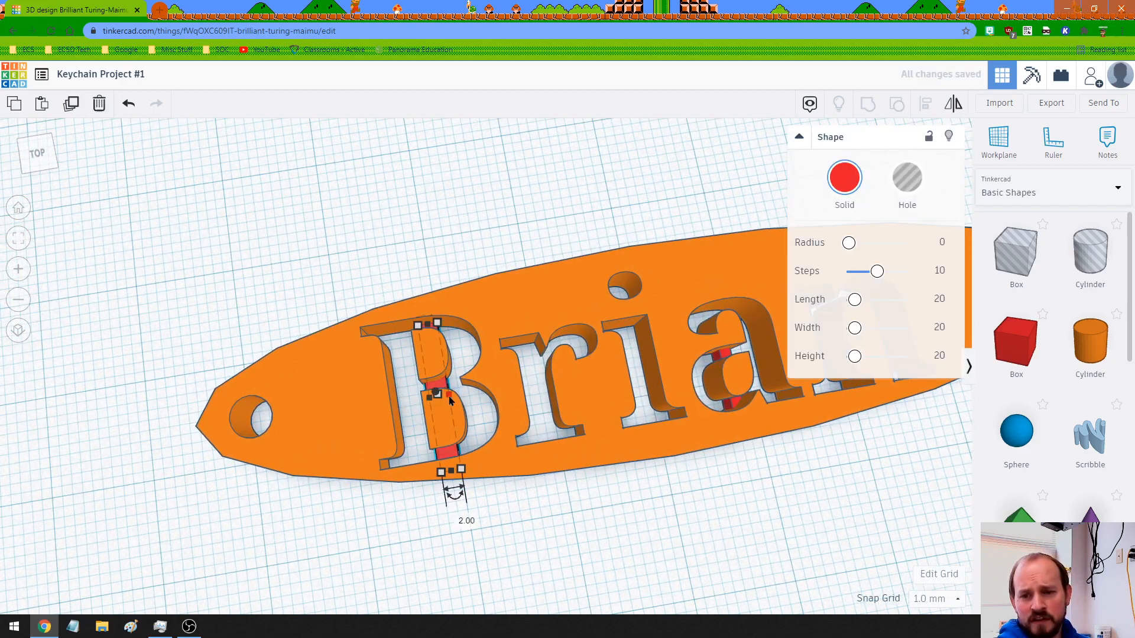
{"action": "left_click_drag", "start_coordinate": [461, 472], "coordinate": [446, 472]}
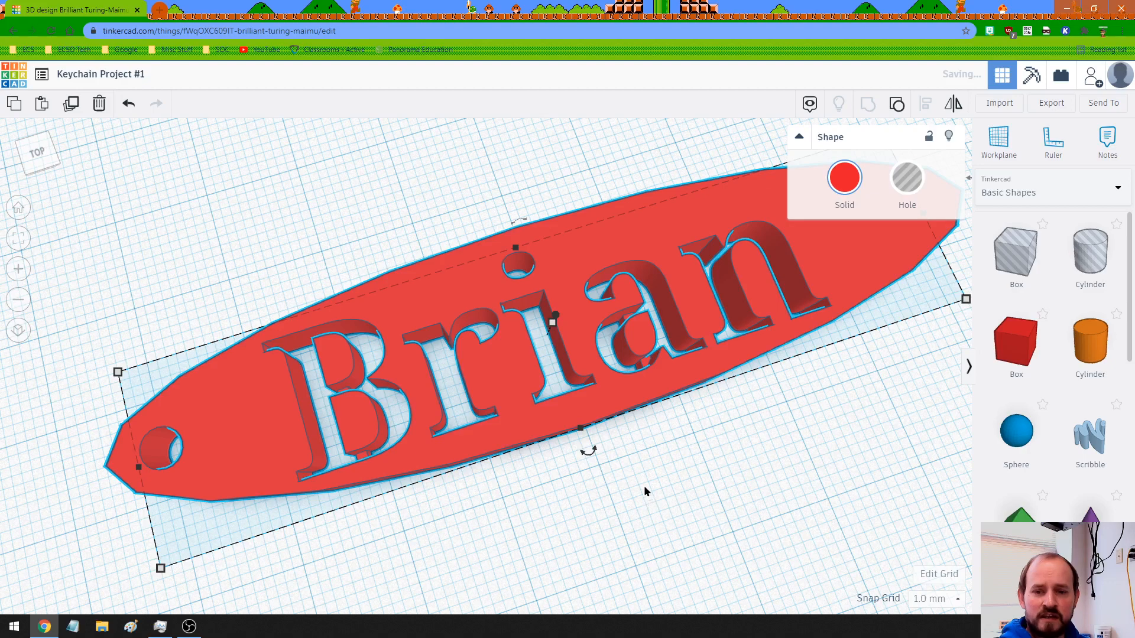
{"action": "left_click", "coordinate": [845, 177]}
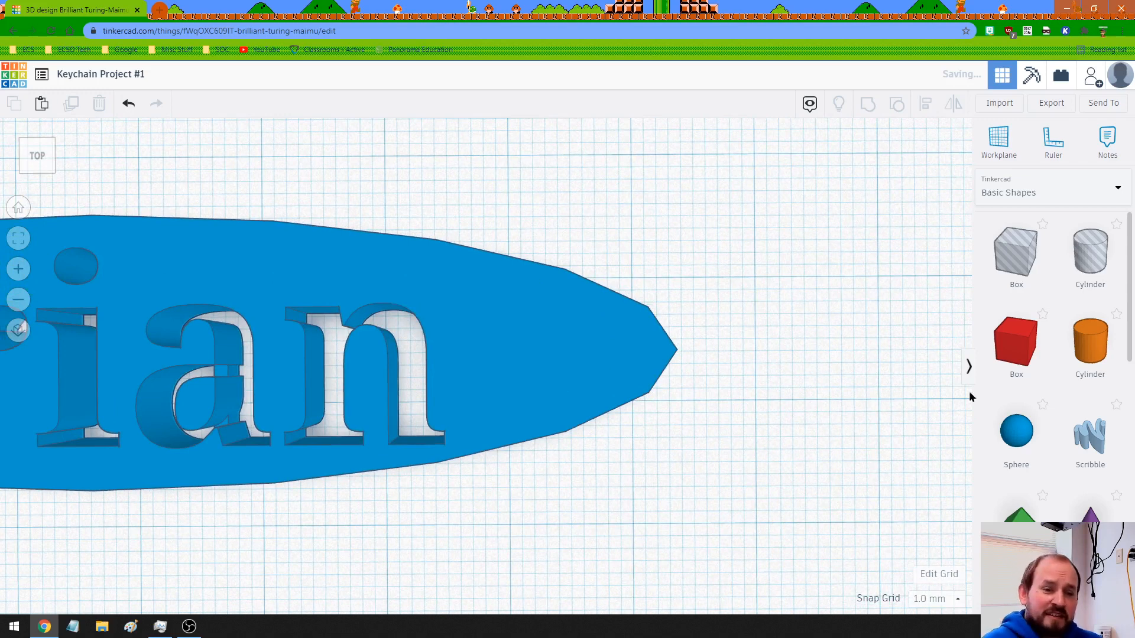
- Scroll down the Basic Shapes panel to reach the Polygon shape
{"action": "scroll", "scroll_direction": "down", "scroll_amount": 3}
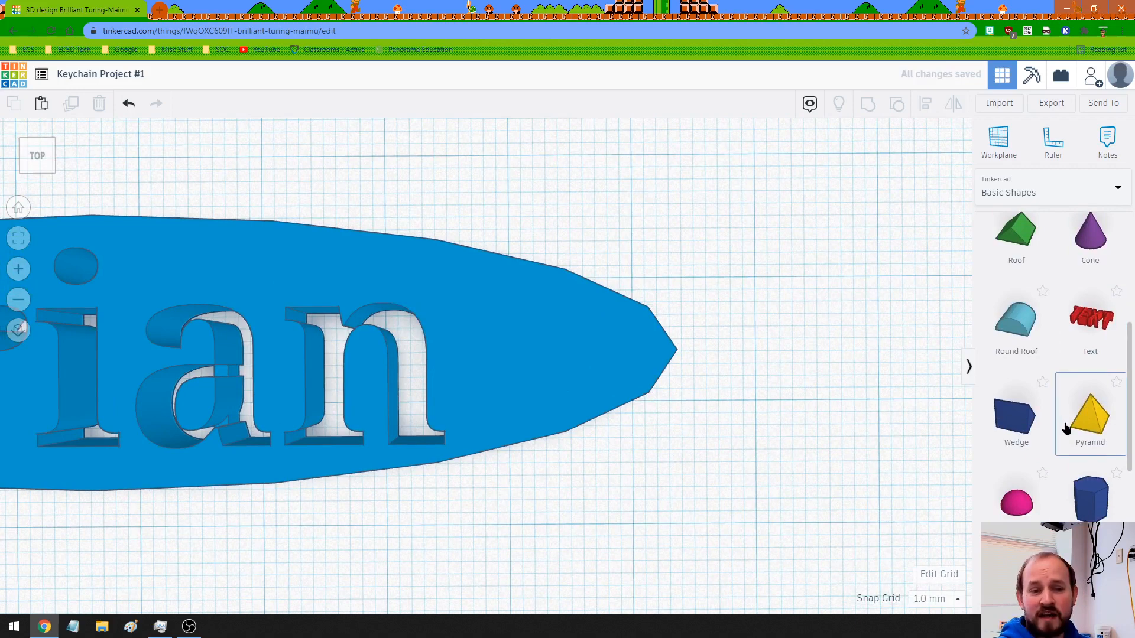
{"action": "scroll", "scroll_direction": "down", "scroll_amount": 3}
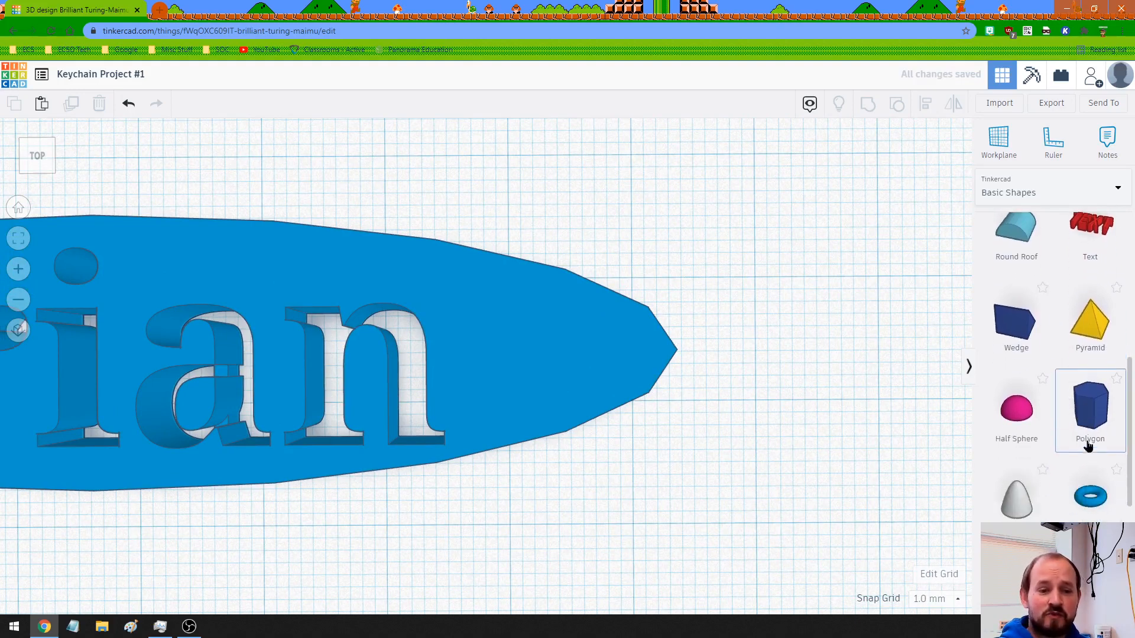
{"action": "scroll", "scroll_direction": "down", "scroll_amount": 3}
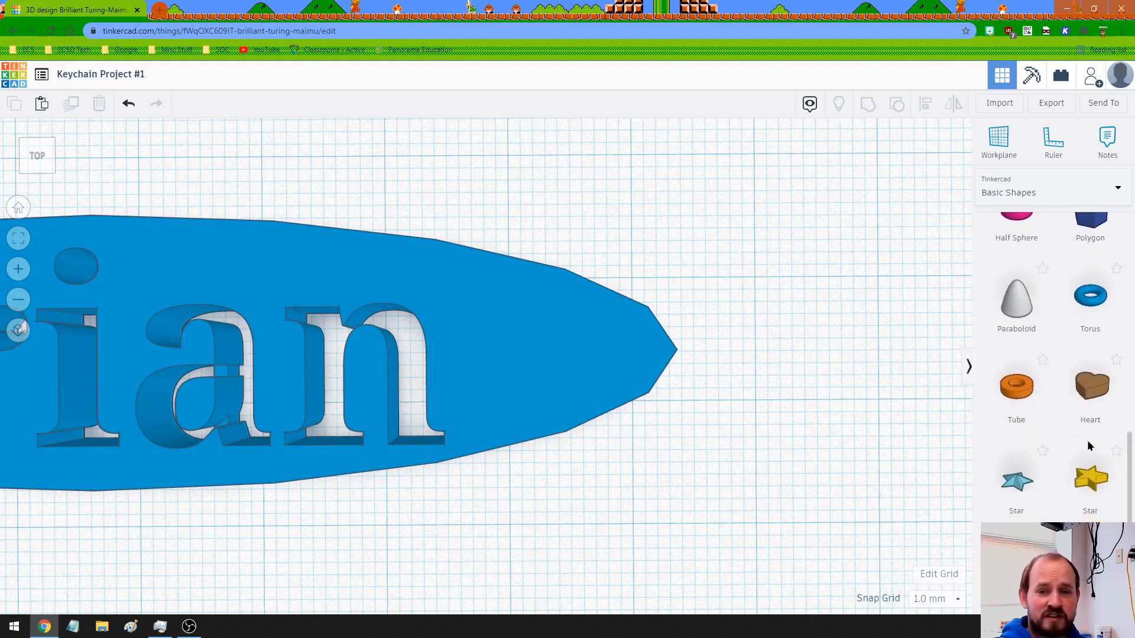
{"action": "scroll", "scroll_direction": "down", "scroll_amount": 3}
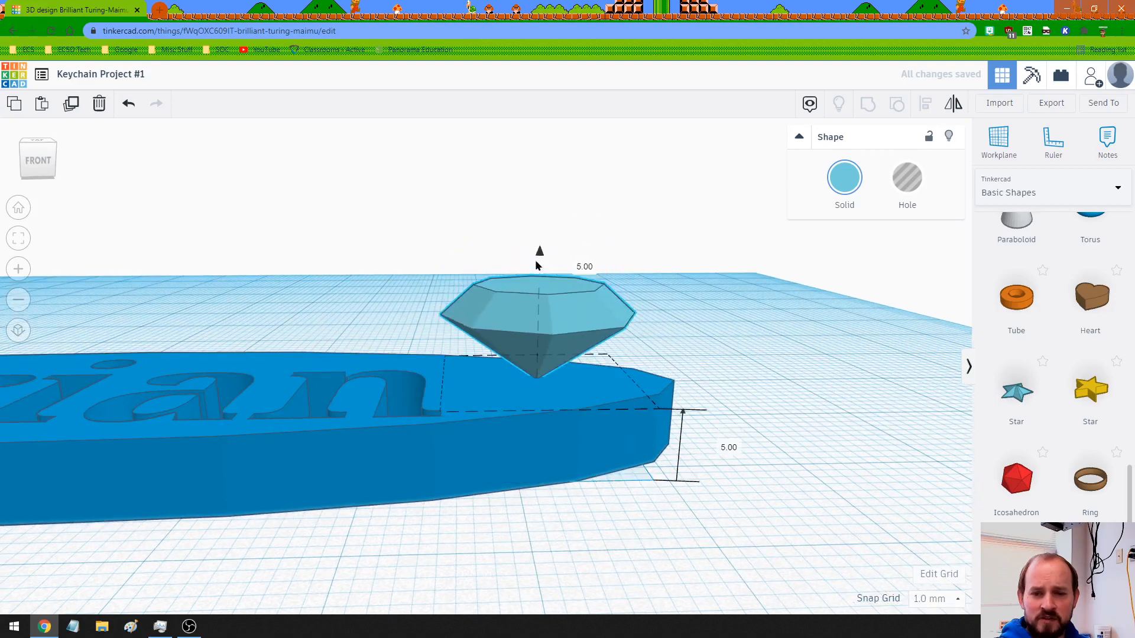
- Lower the polygon onto the keychain's pointed end and orbit to a top-down view
{"action": "left_click_drag", "start_coordinate": [539, 252], "coordinate": [537, 305]}
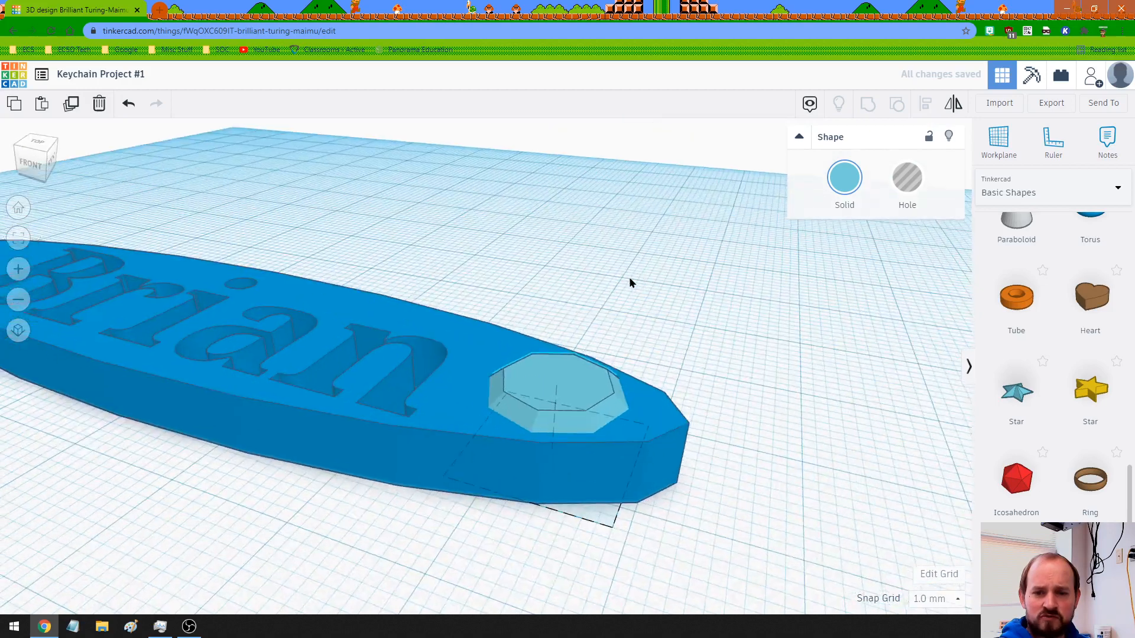
{"action": "left_click_drag", "start_coordinate": [629, 282], "coordinate": [674, 346]}
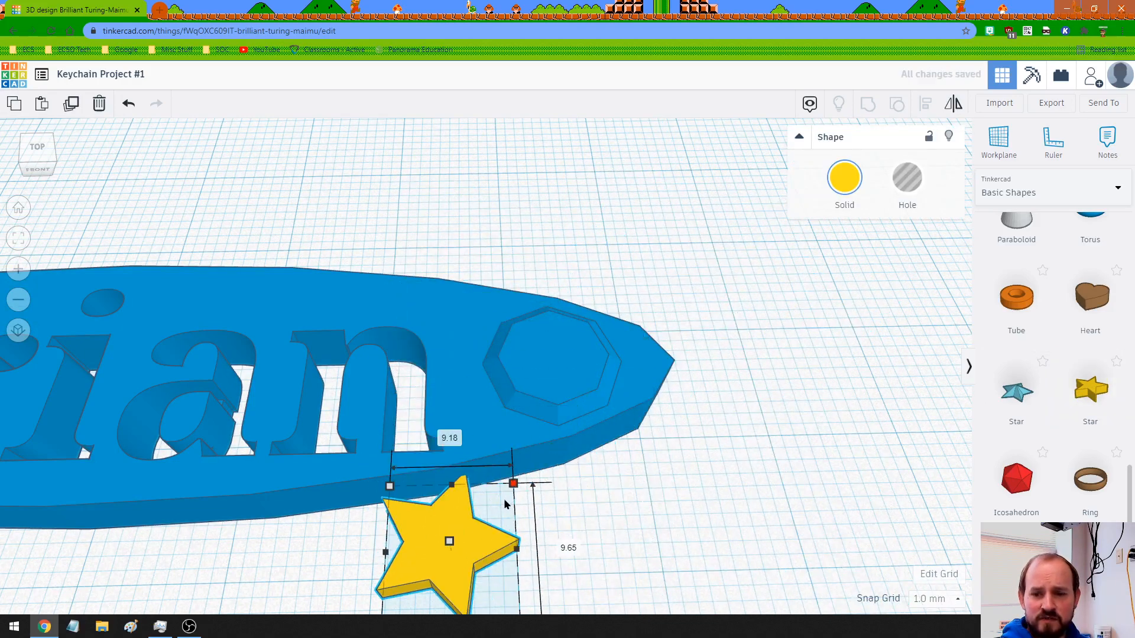
- Shrink the star, raise it to 8 mm tall, make it a hole, and centre it
{"action": "left_click_drag", "start_coordinate": [449, 541], "coordinate": [644, 521]}
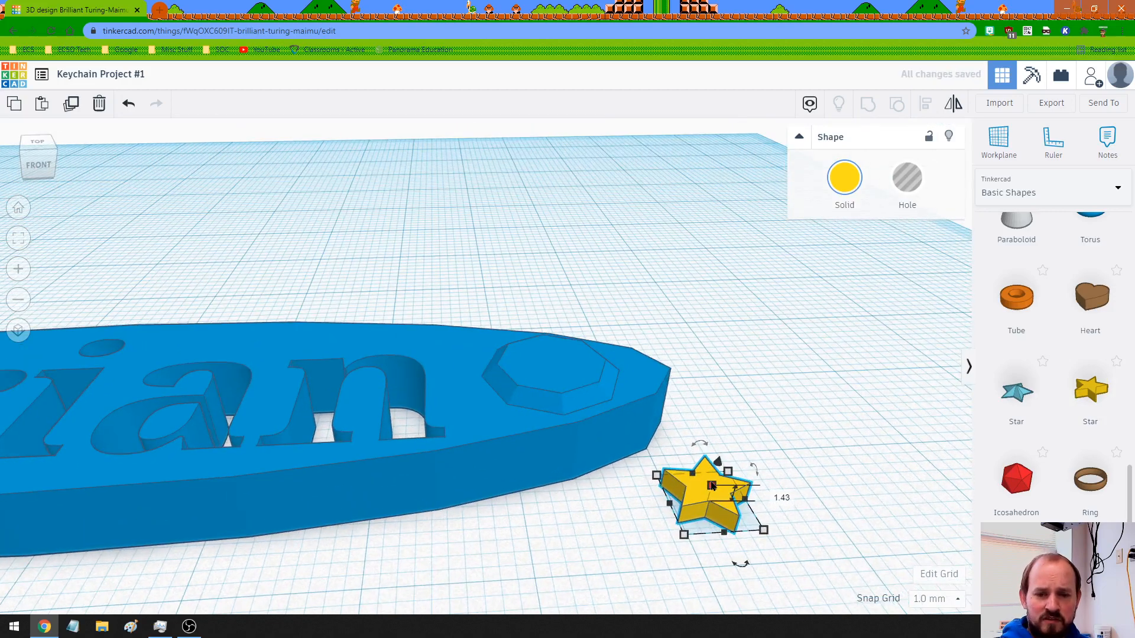
{"action": "left_click_drag", "start_coordinate": [712, 486], "coordinate": [733, 403]}
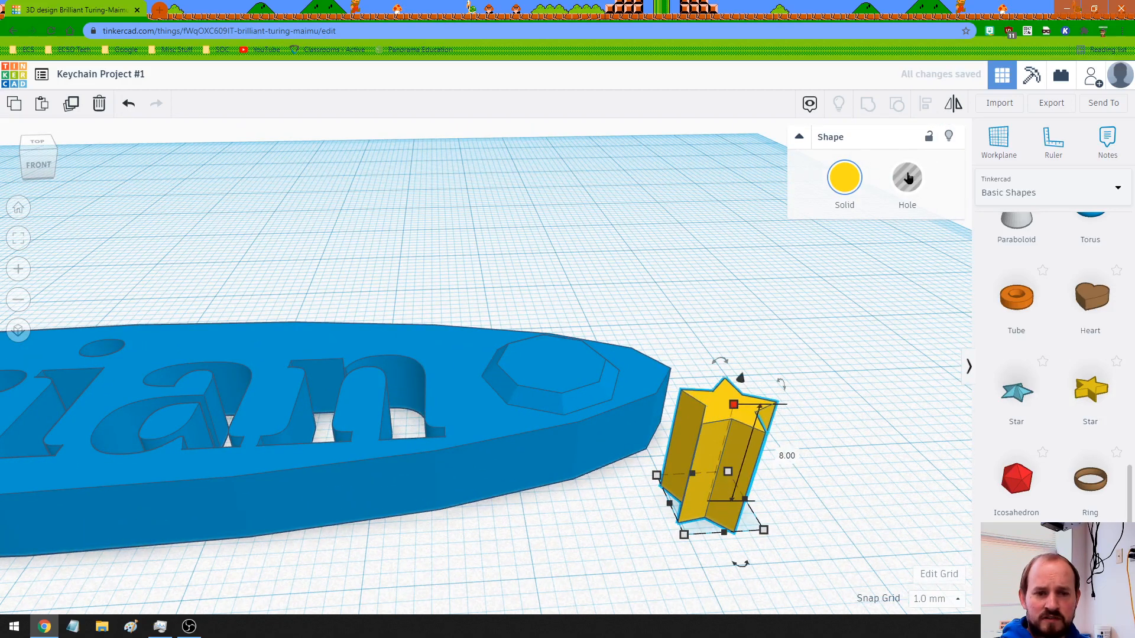
{"action": "left_click", "coordinate": [907, 177]}
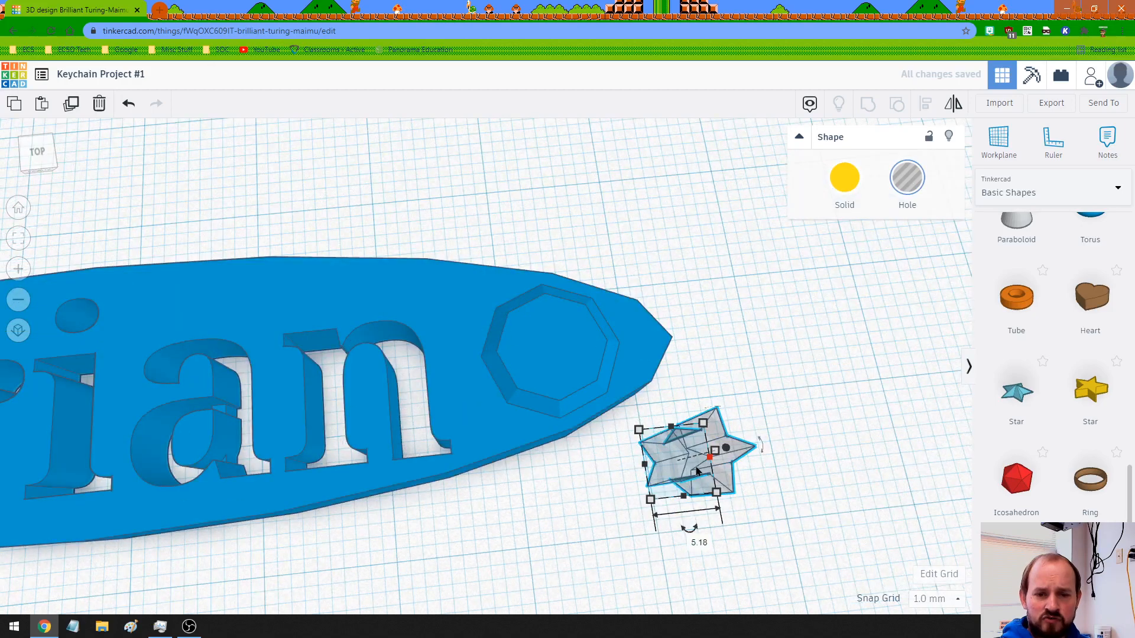
{"action": "left_click_drag", "start_coordinate": [696, 460], "coordinate": [564, 348]}
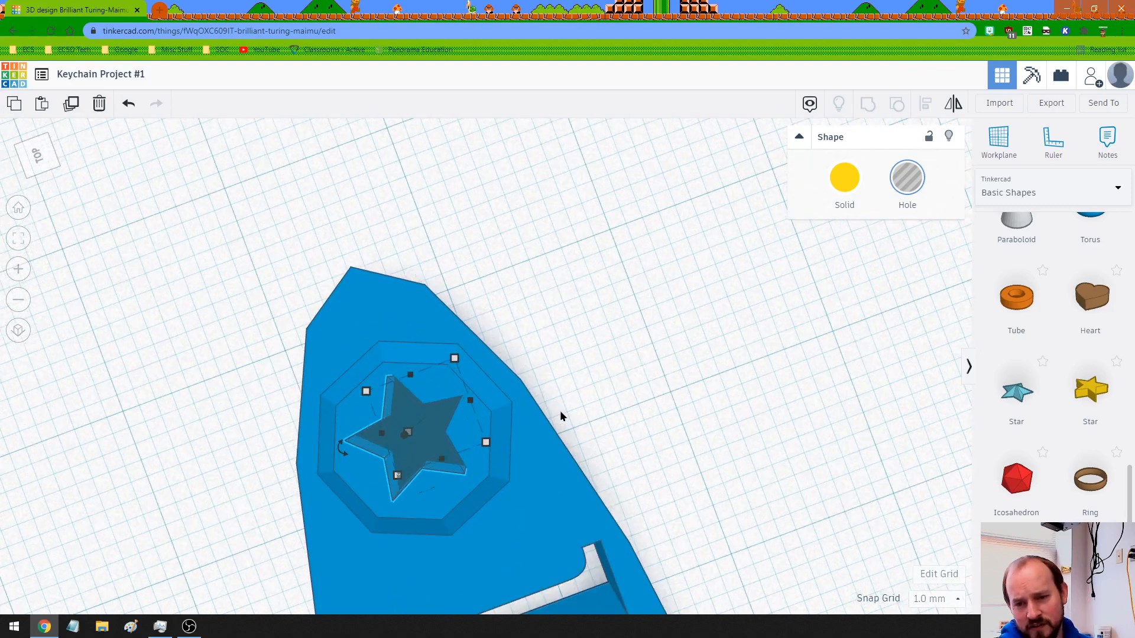
{"action": "left_click_drag", "start_coordinate": [561, 417], "coordinate": [699, 328]}
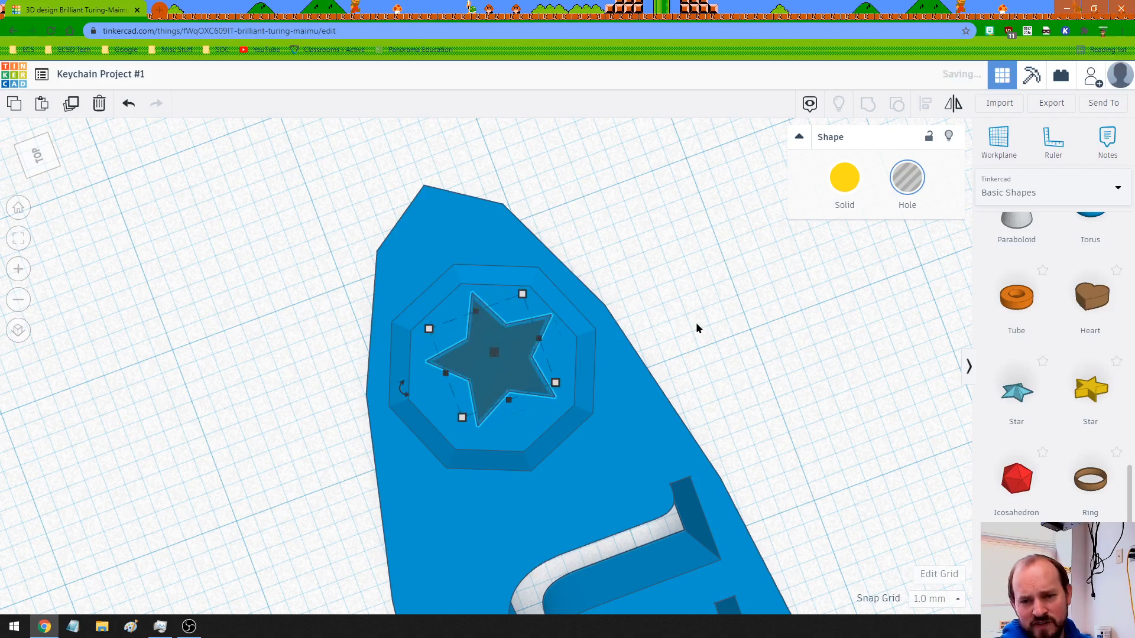
- Set the Snap Grid spacing to 0.25 mm
{"action": "left_click", "coordinate": [935, 598]}
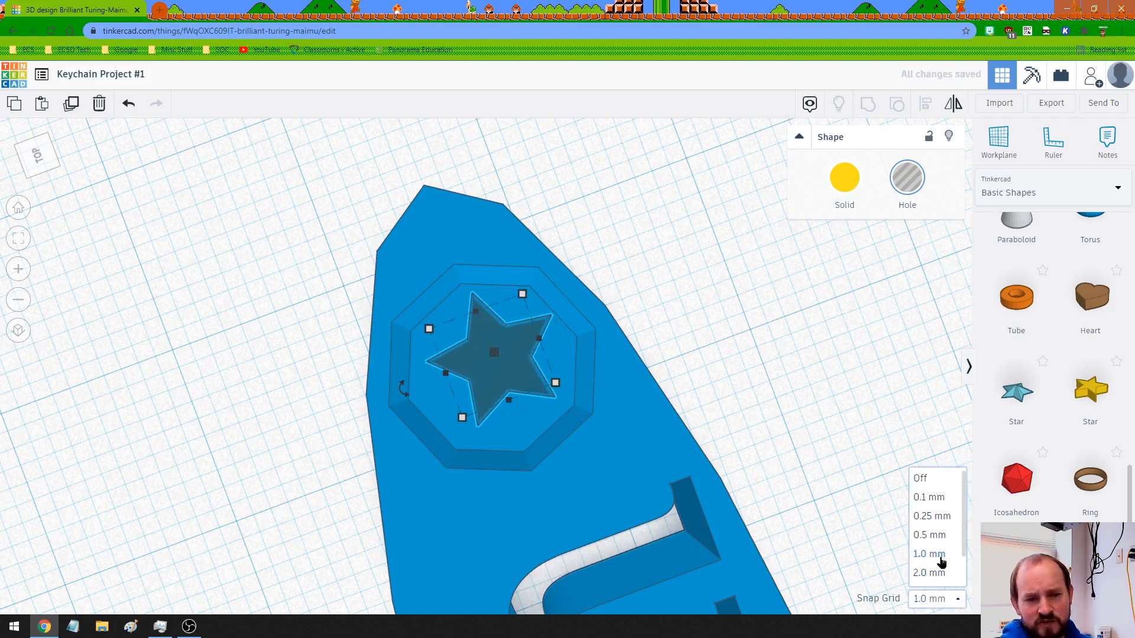
{"action": "left_click", "coordinate": [932, 516]}
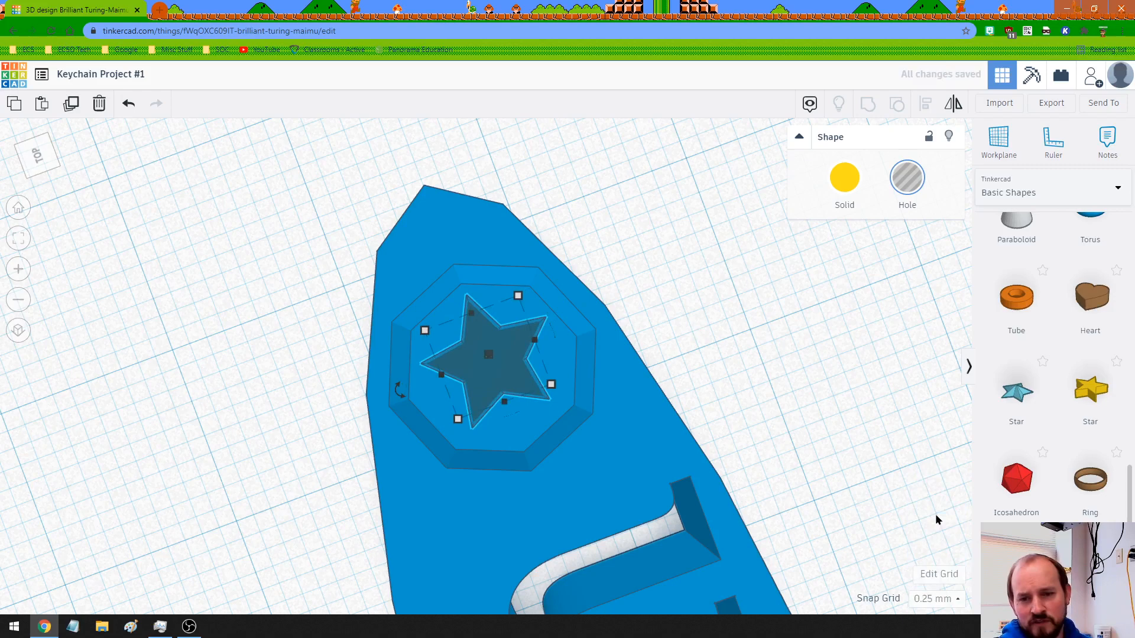
{"action": "mouse_move", "coordinate": [353, 333]}
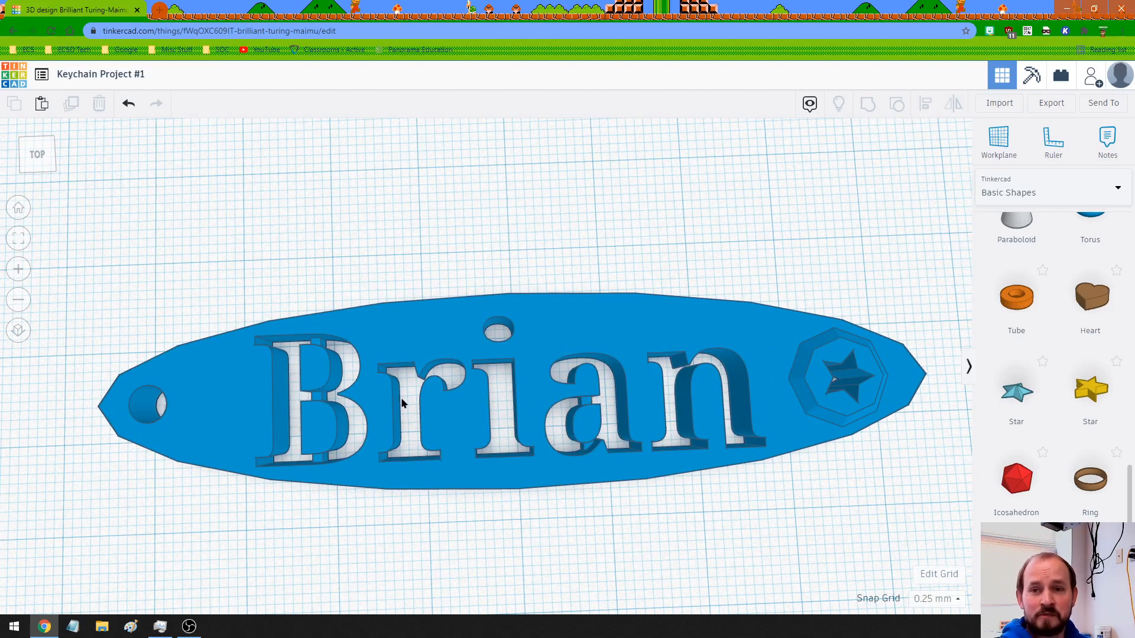
{"action": "mouse_move", "coordinate": [463, 259]}
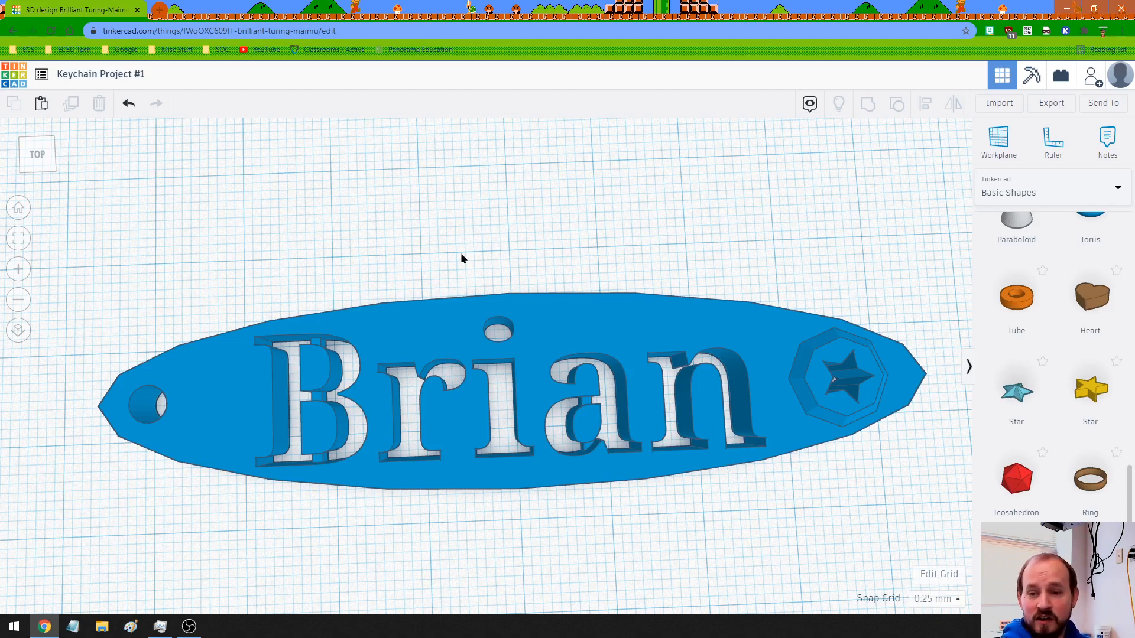
{"action": "mouse_move", "coordinate": [624, 455]}
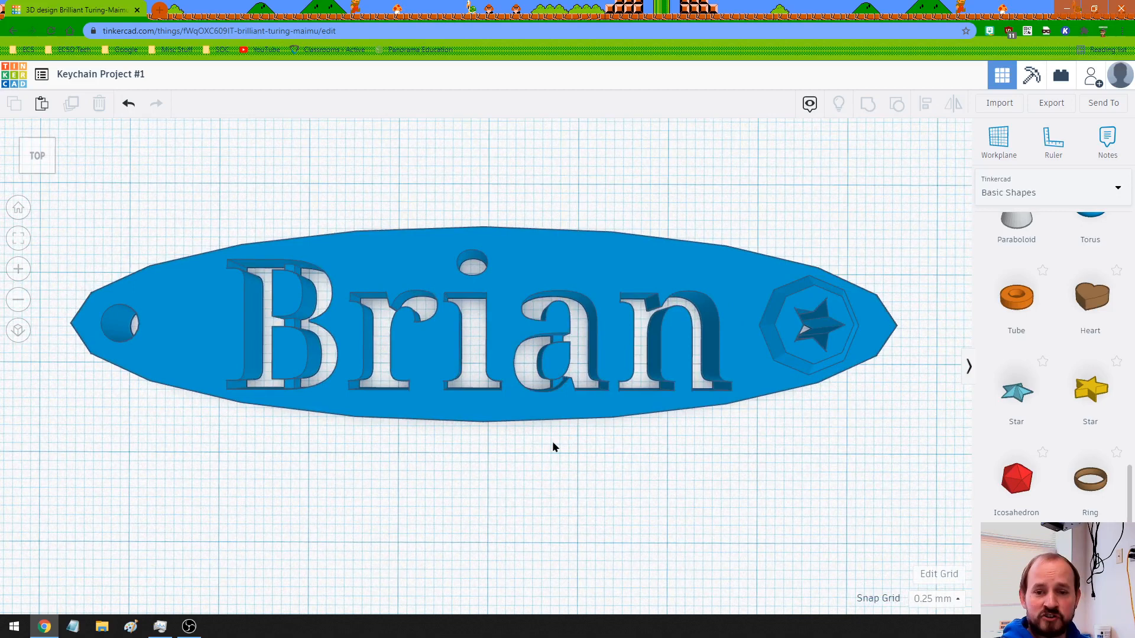
{"action": "mouse_move", "coordinate": [639, 485]}
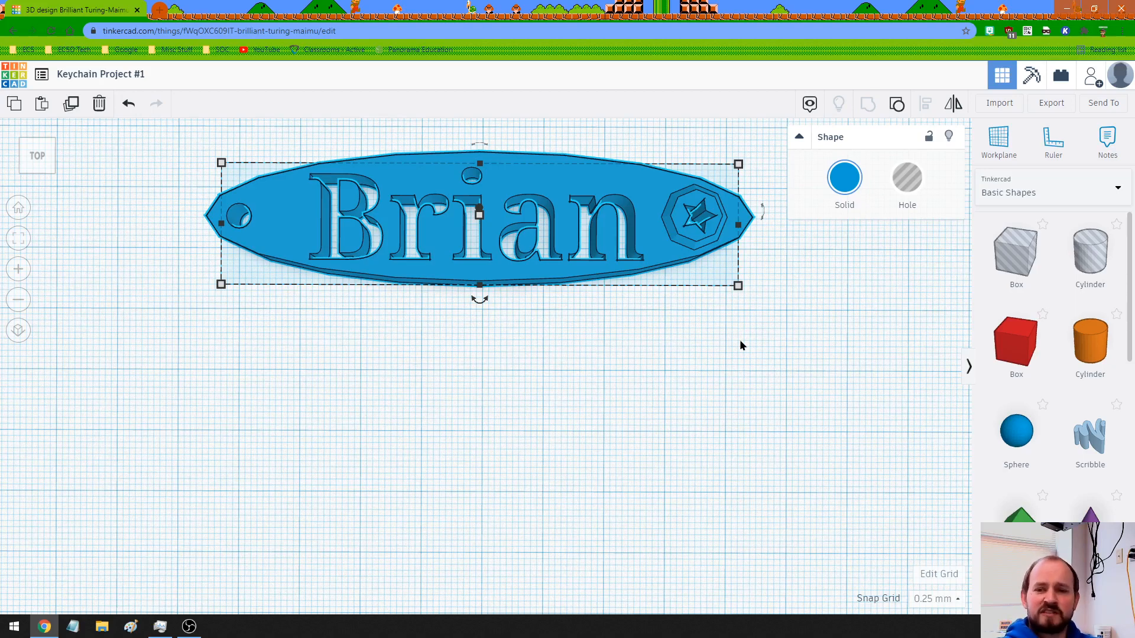
- Deselect the grouped keychain by clicking empty workplane
{"action": "left_click", "coordinate": [589, 384]}
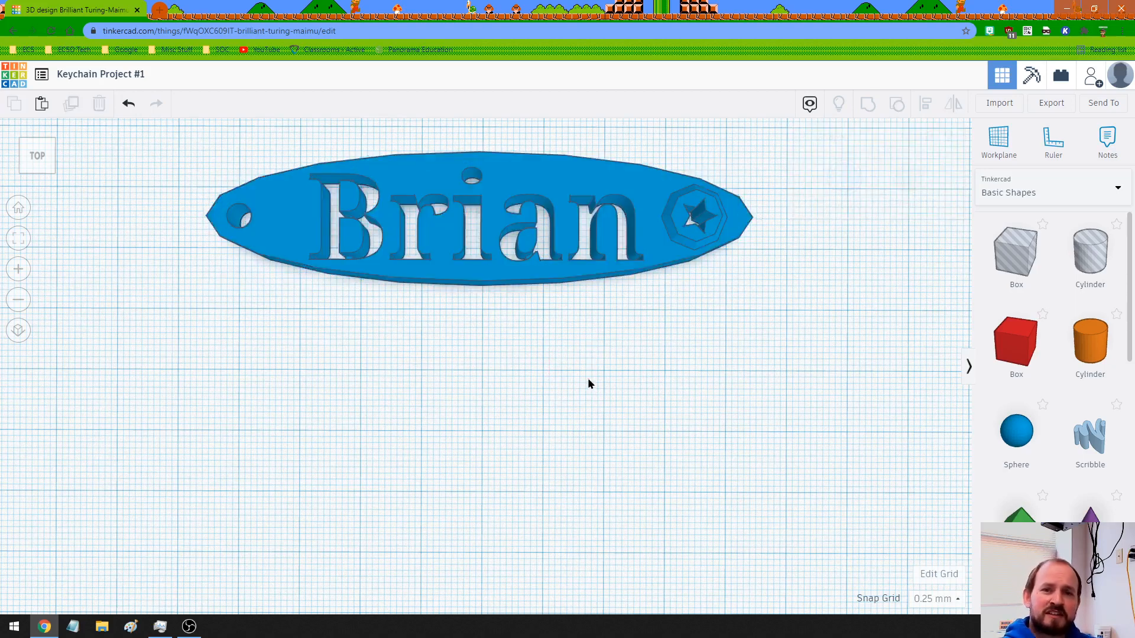
{"action": "mouse_move", "coordinate": [706, 338]}
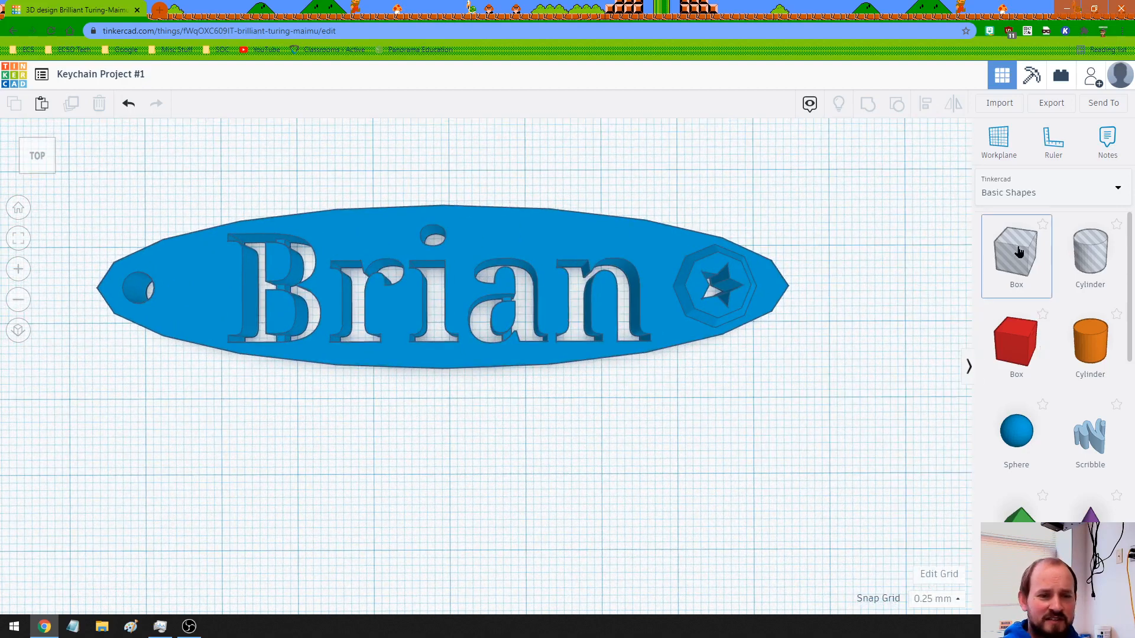
- Find the Heart in Basic Shapes and drag it just above the keychain
{"action": "scroll", "scroll_direction": "down", "scroll_amount": 3}
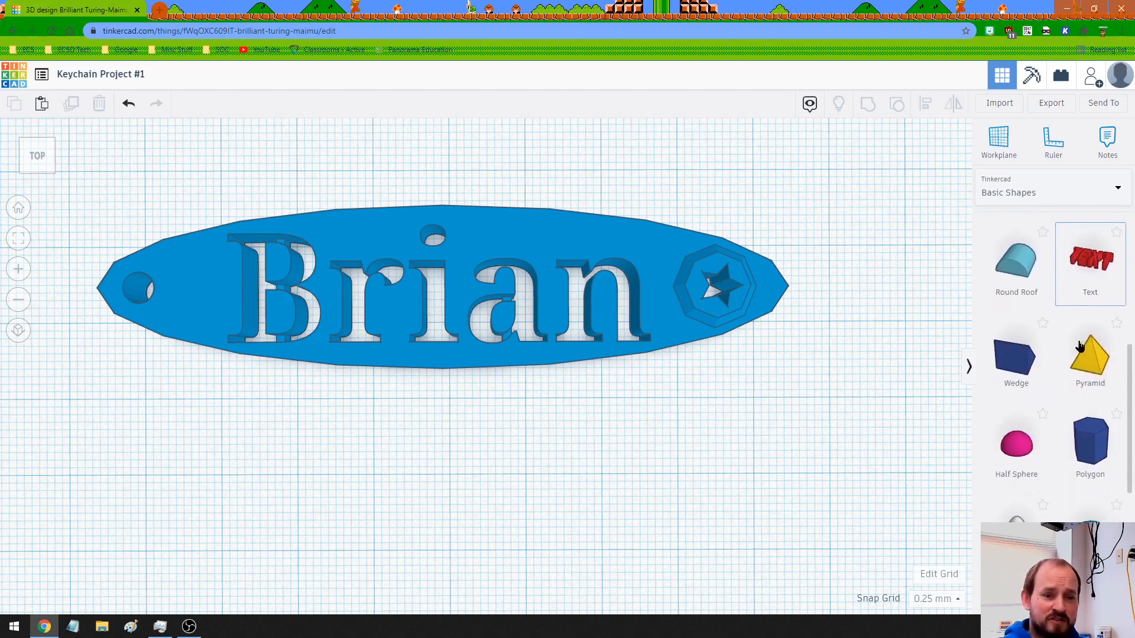
{"action": "scroll", "scroll_direction": "down", "scroll_amount": 3}
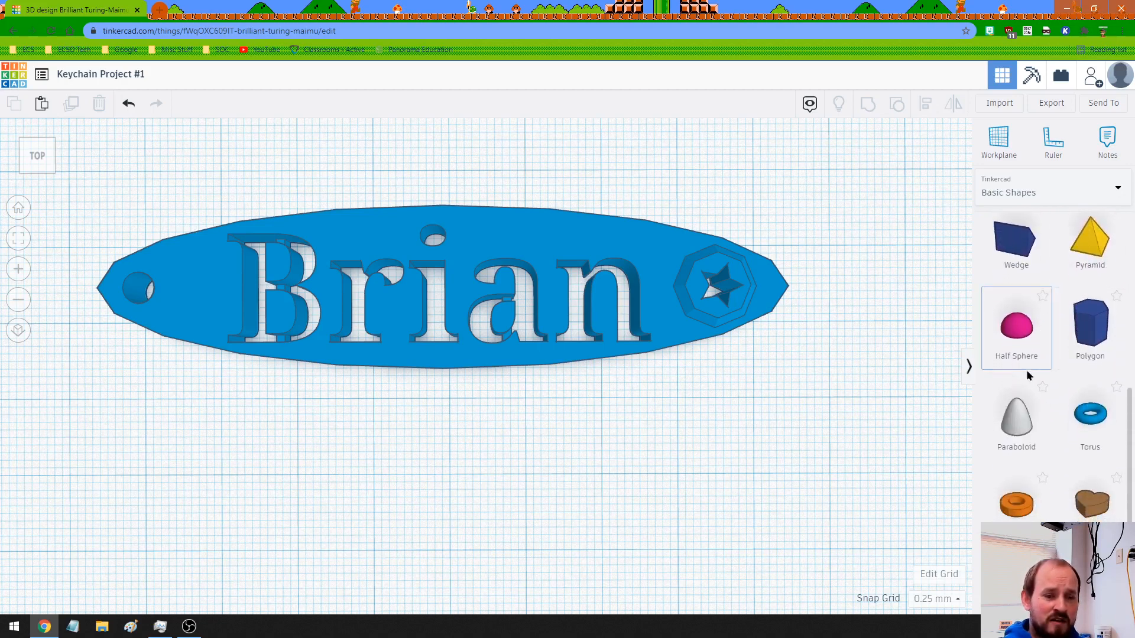
{"action": "scroll", "scroll_direction": "down", "scroll_amount": 3}
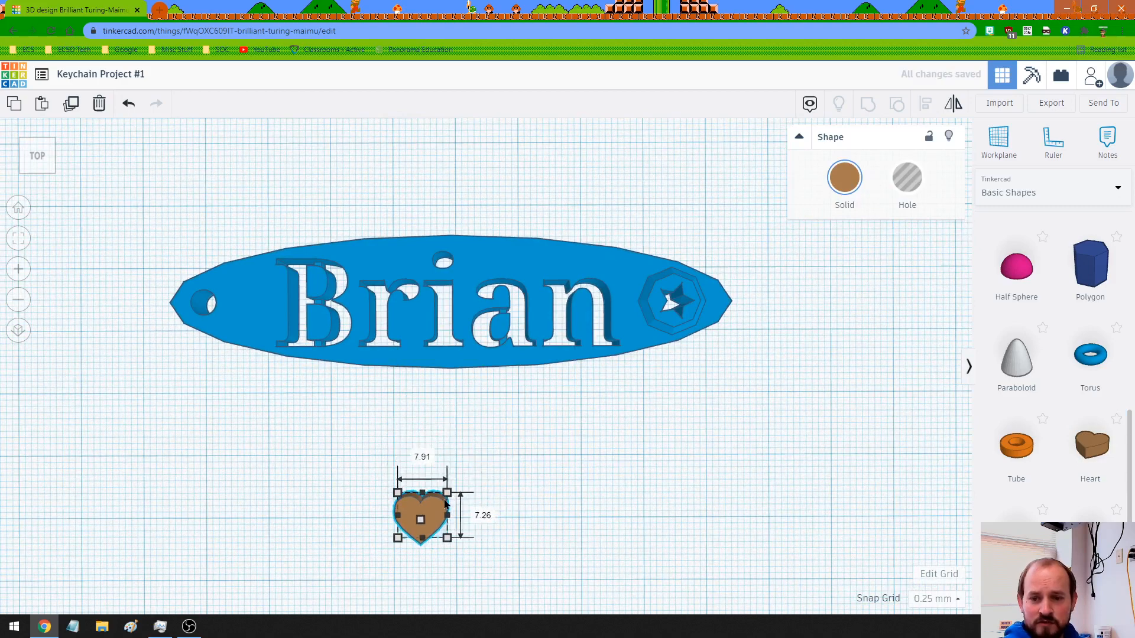
{"action": "left_click_drag", "start_coordinate": [420, 518], "coordinate": [440, 225]}
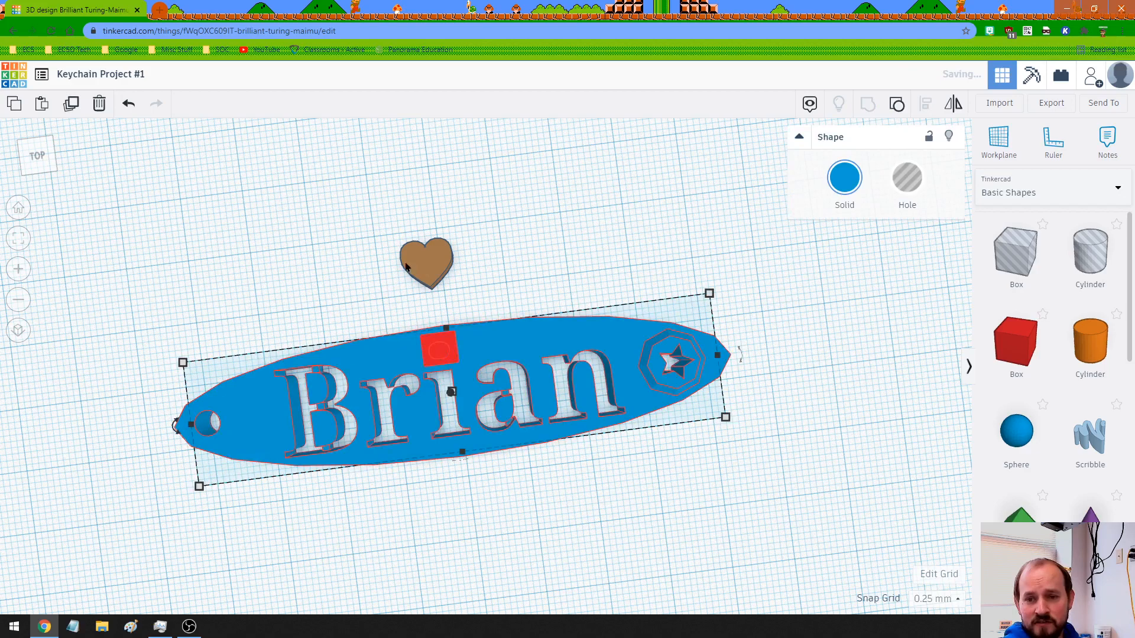
- Make the heart a hole and move it onto the keychain above the 'i'
{"action": "left_click", "coordinate": [423, 345]}
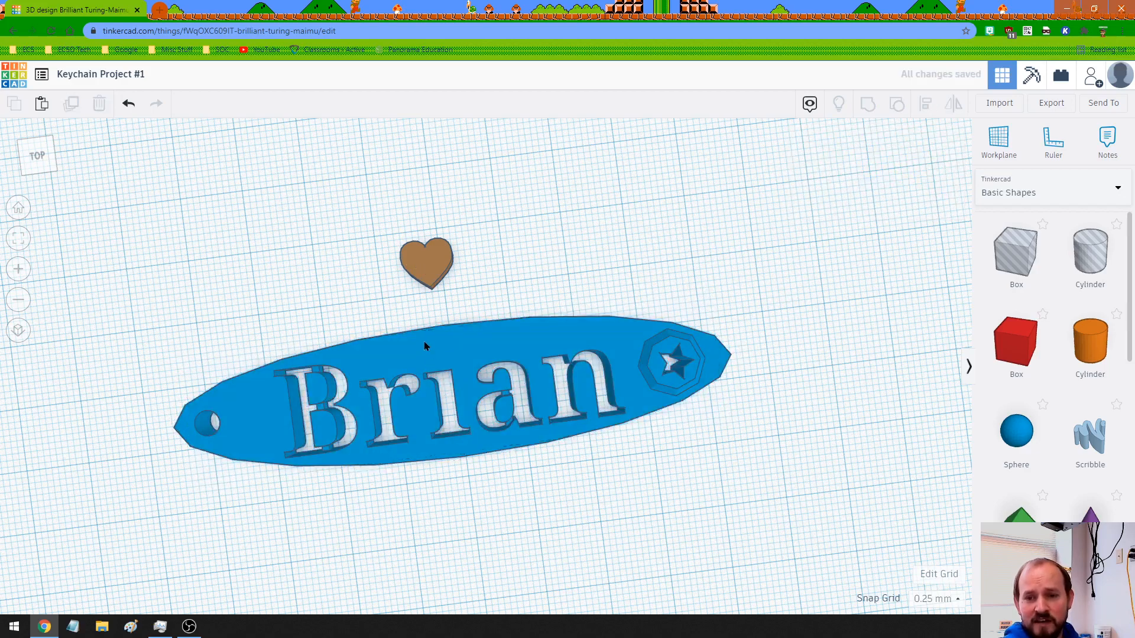
{"action": "left_click", "coordinate": [425, 261]}
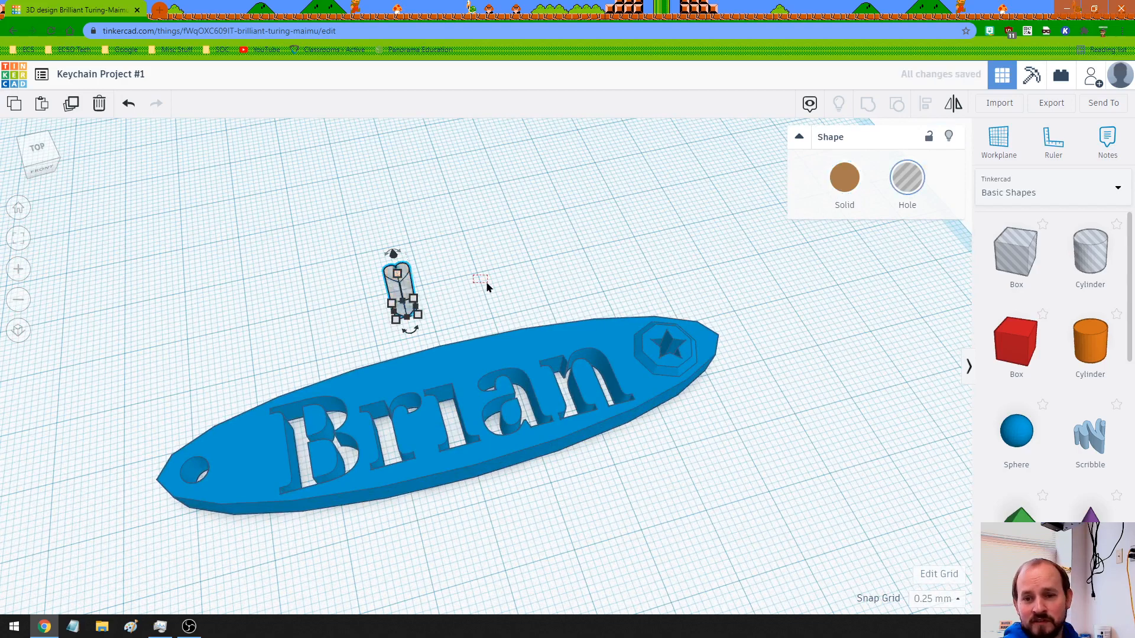
{"action": "left_click_drag", "start_coordinate": [402, 293], "coordinate": [434, 355]}
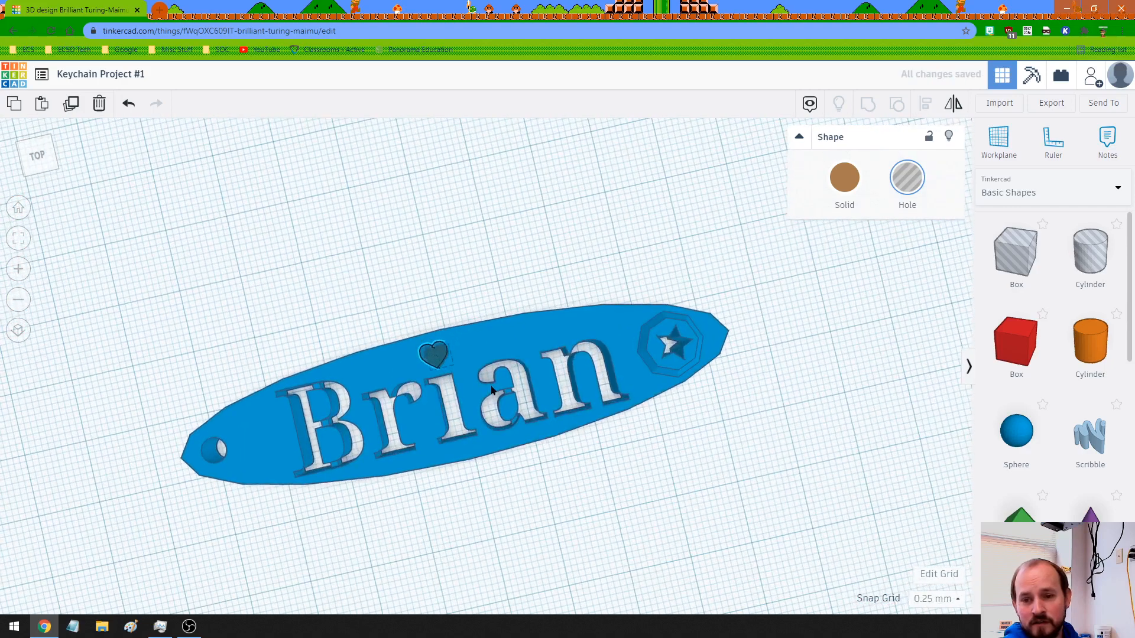
{"action": "left_click", "coordinate": [432, 355]}
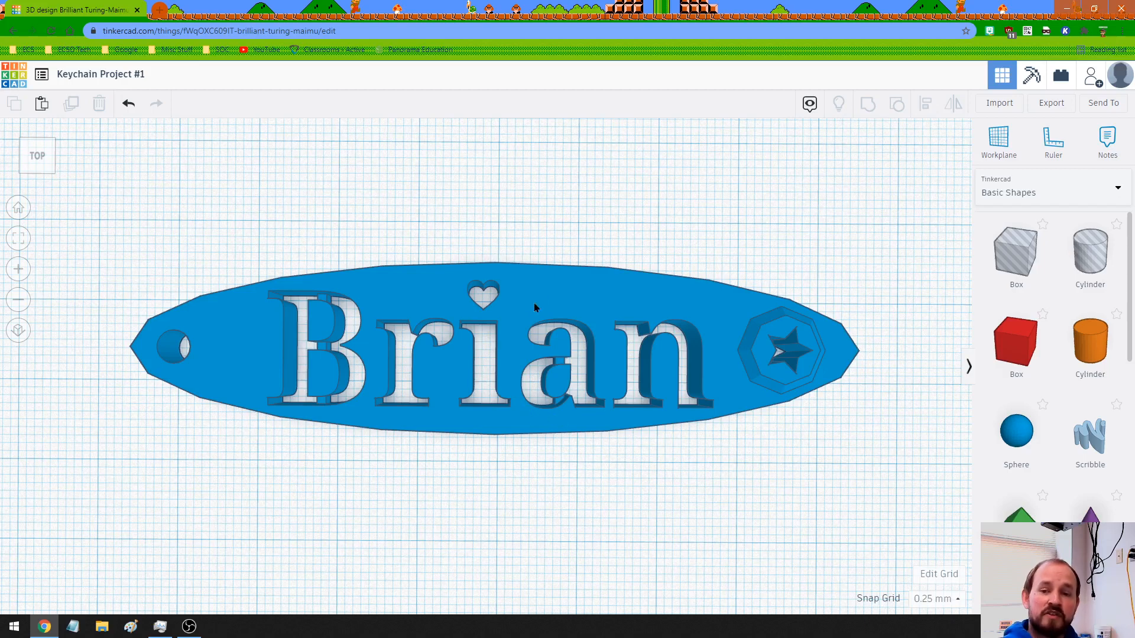
{"action": "left_click", "coordinate": [493, 348]}
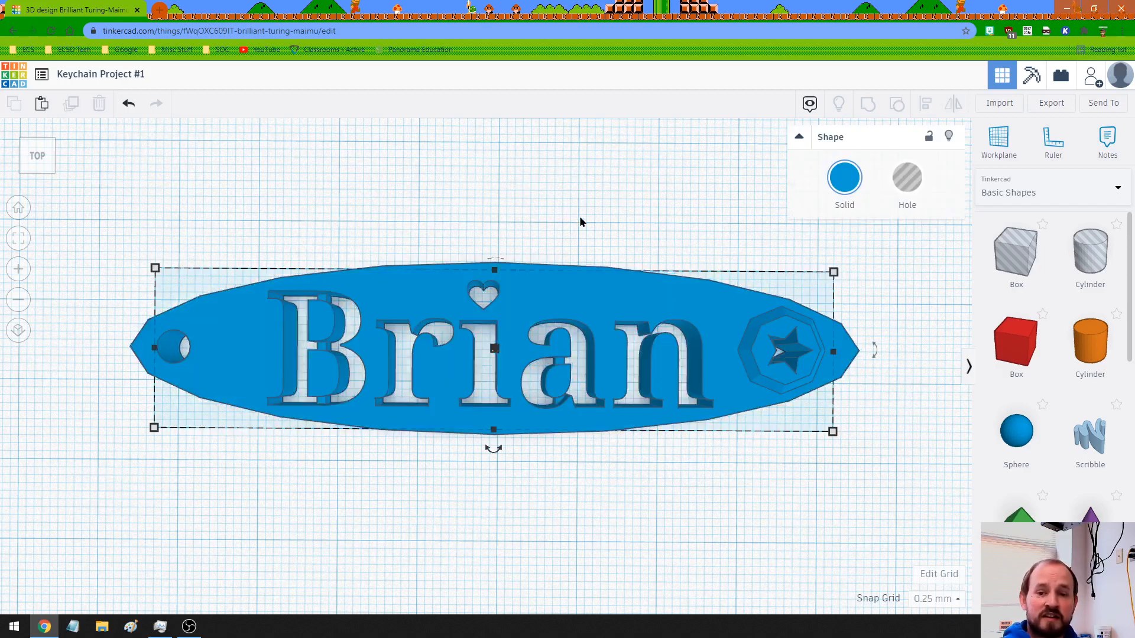
{"action": "left_click", "coordinate": [580, 221]}
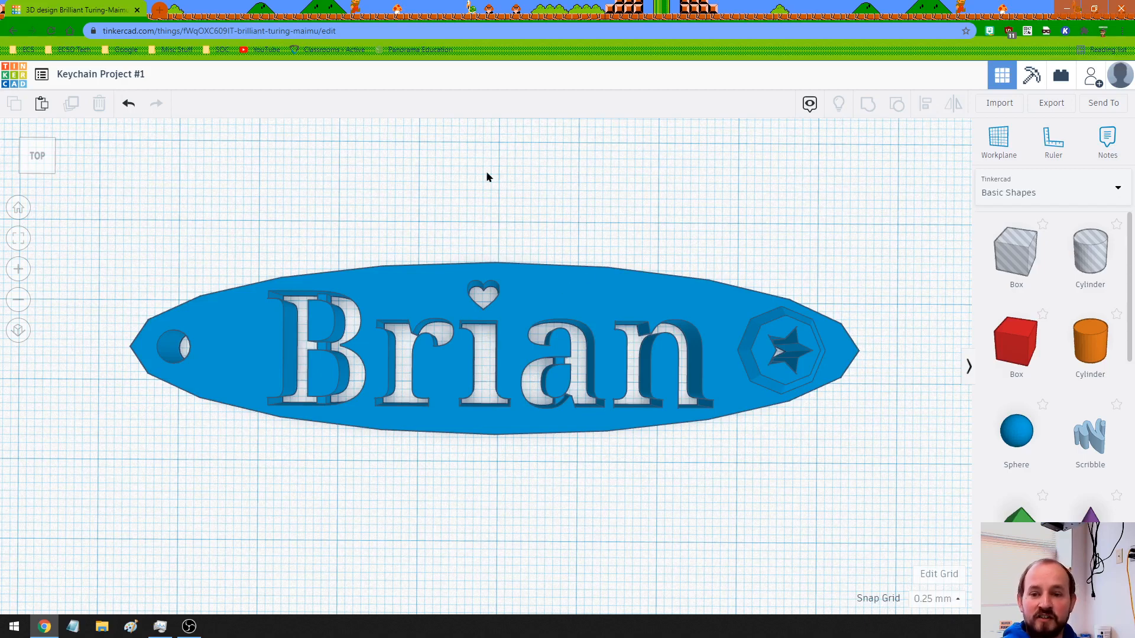
{"action": "mouse_move", "coordinate": [516, 200]}
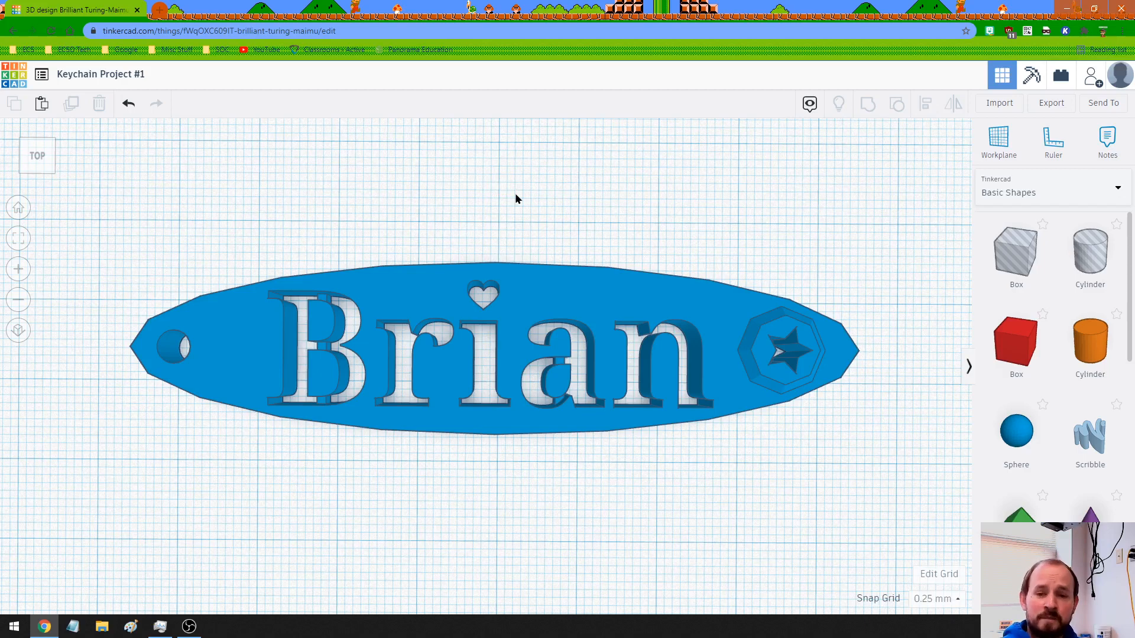
{"action": "mouse_move", "coordinate": [619, 245]}
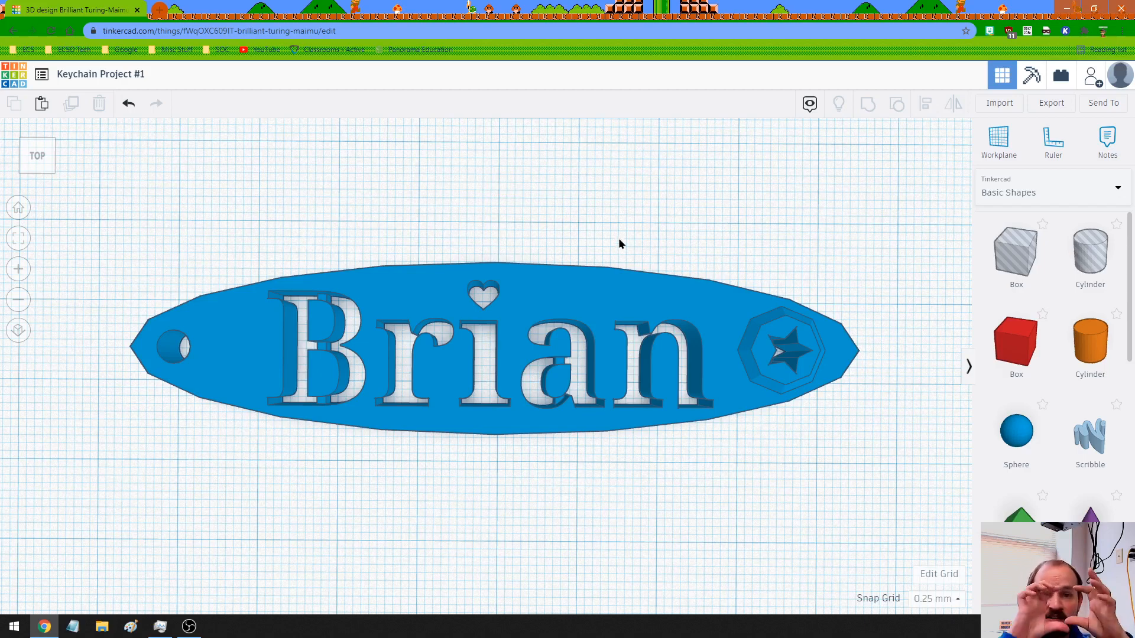
{"action": "mouse_move", "coordinate": [512, 199]}
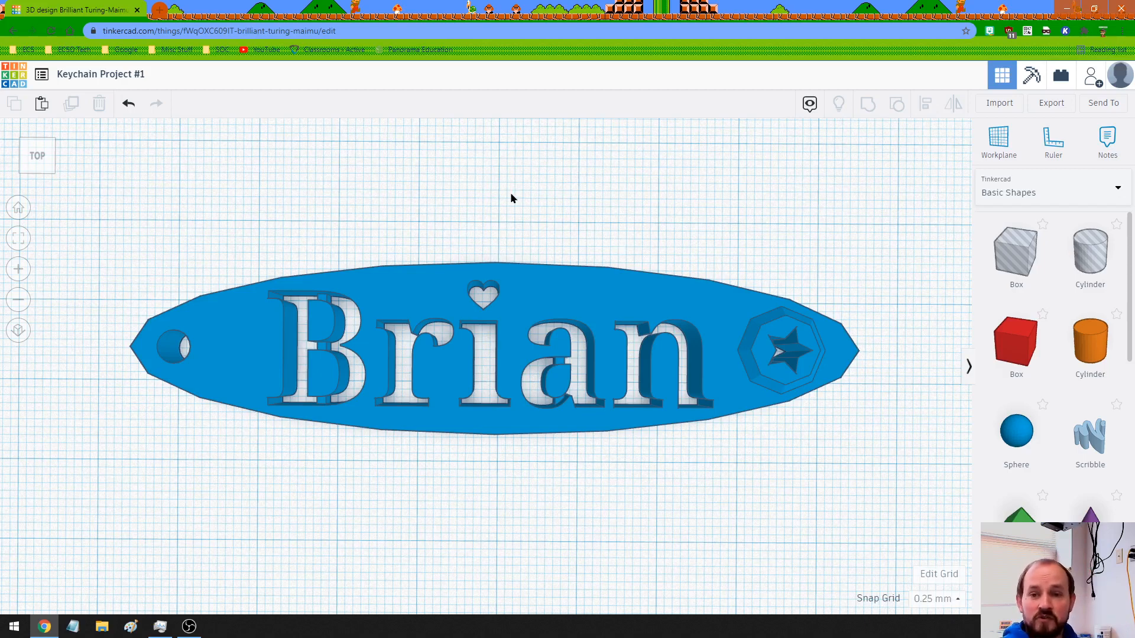
{"action": "scroll", "scroll_direction": "down", "scroll_amount": 3}
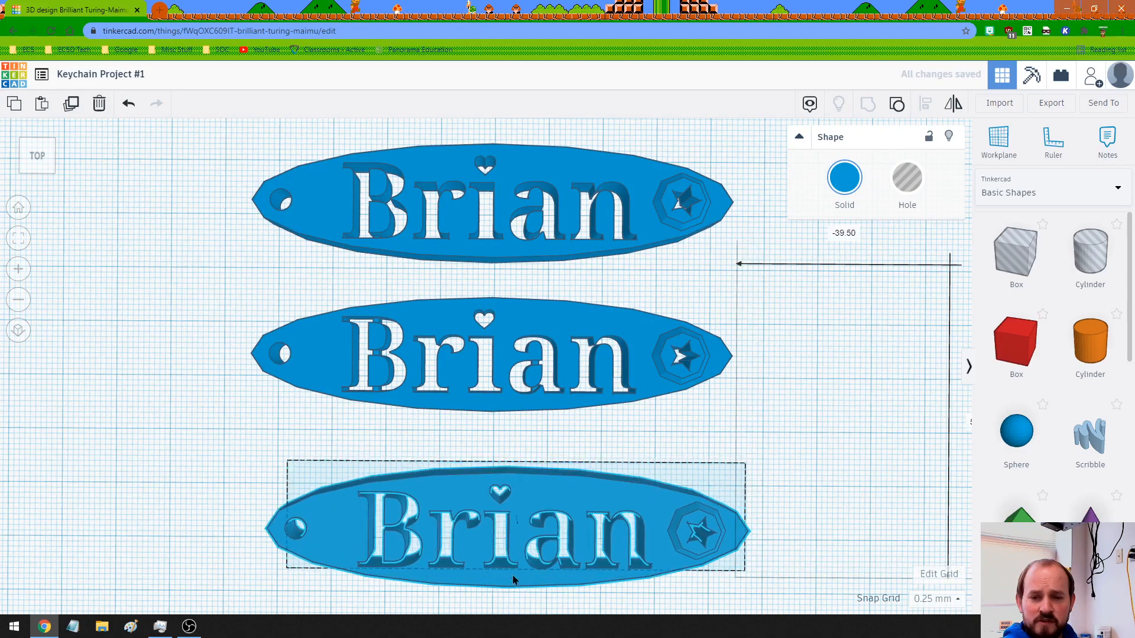
- Deselect the bottom keychain copy
{"action": "left_click", "coordinate": [217, 304]}
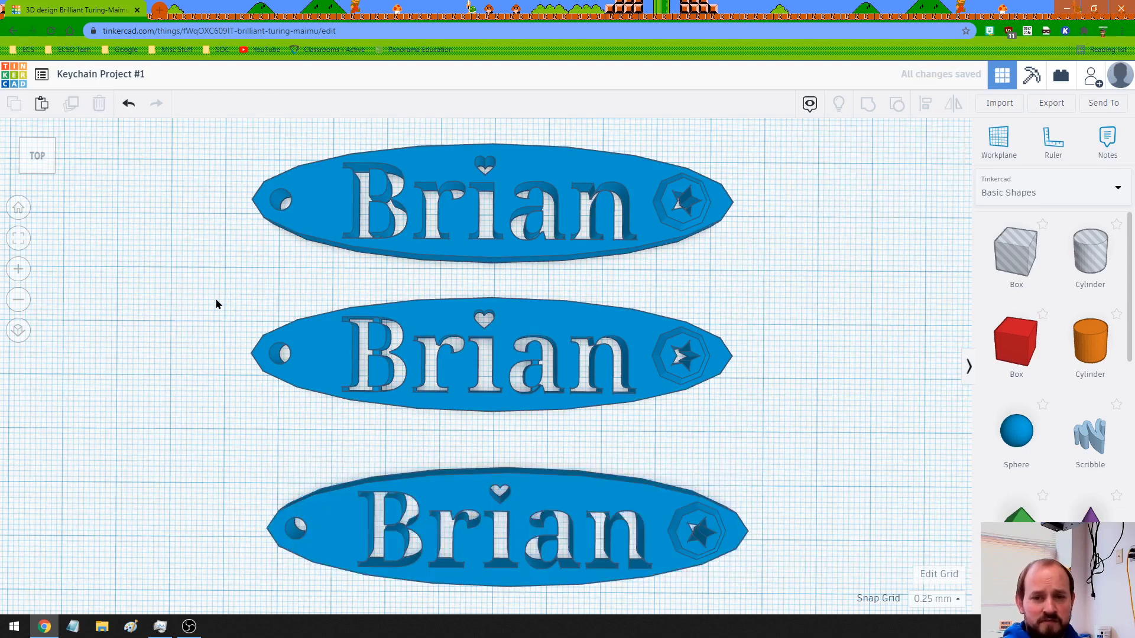
{"action": "mouse_move", "coordinate": [419, 163]}
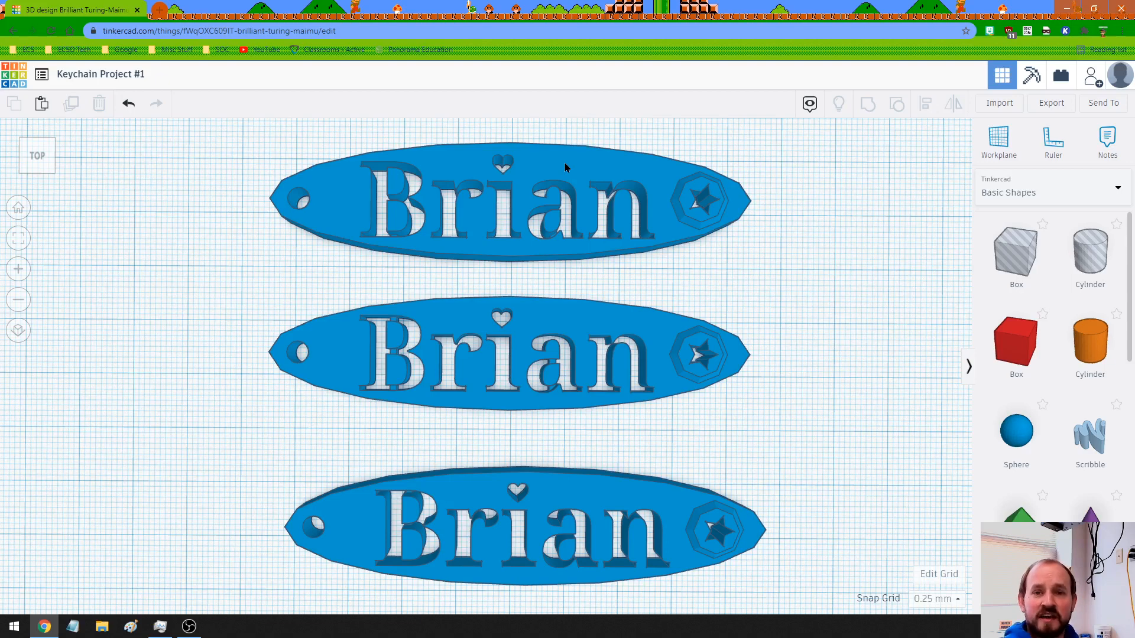
- Export only the top keychain as an STL file
{"action": "left_click", "coordinate": [499, 203]}
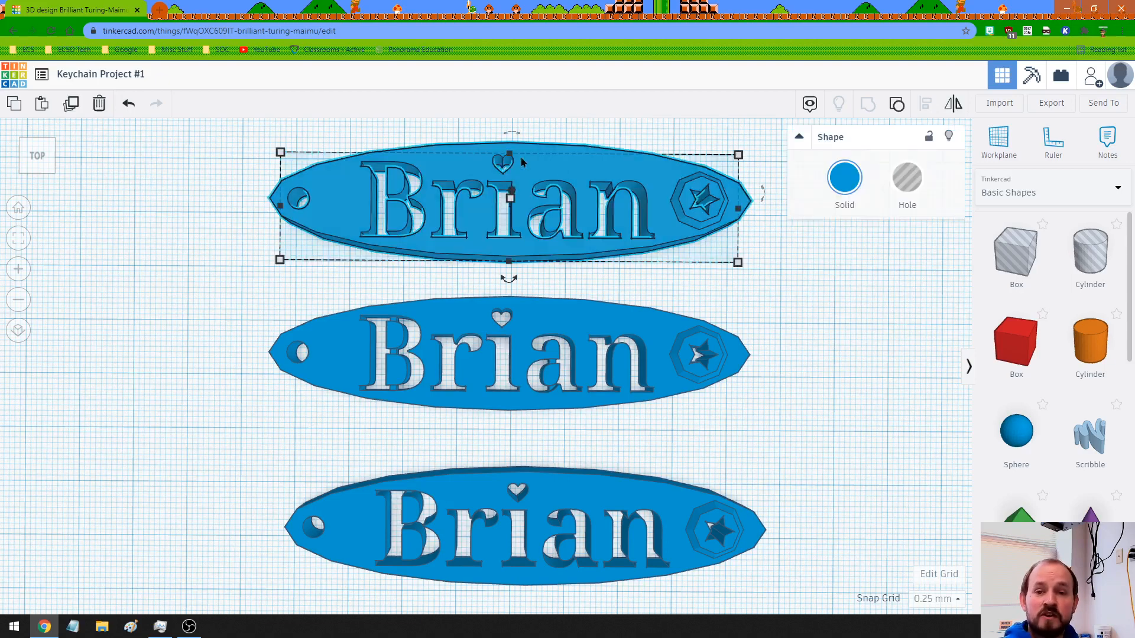
{"action": "mouse_move", "coordinate": [977, 118]}
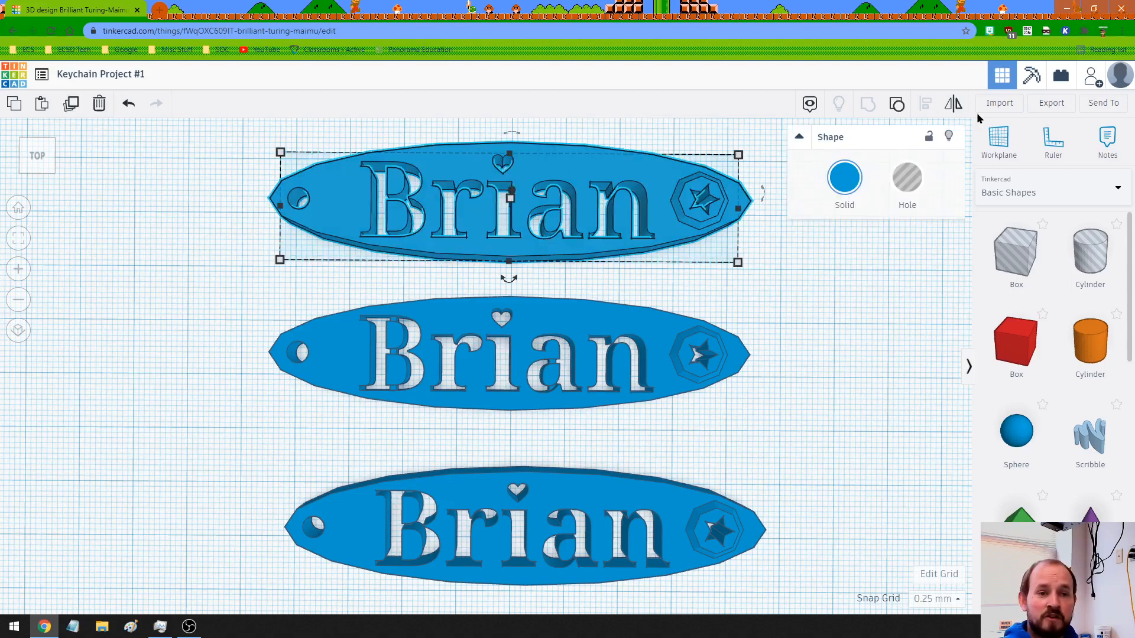
{"action": "left_click", "coordinate": [1051, 103]}
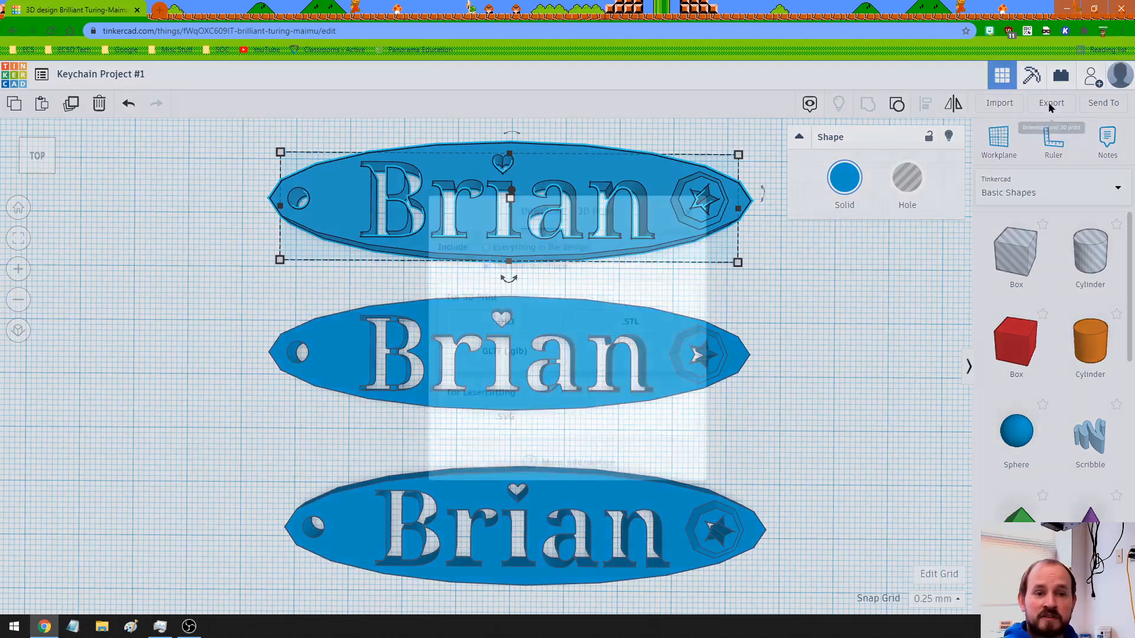
{"action": "left_click", "coordinate": [1051, 103]}
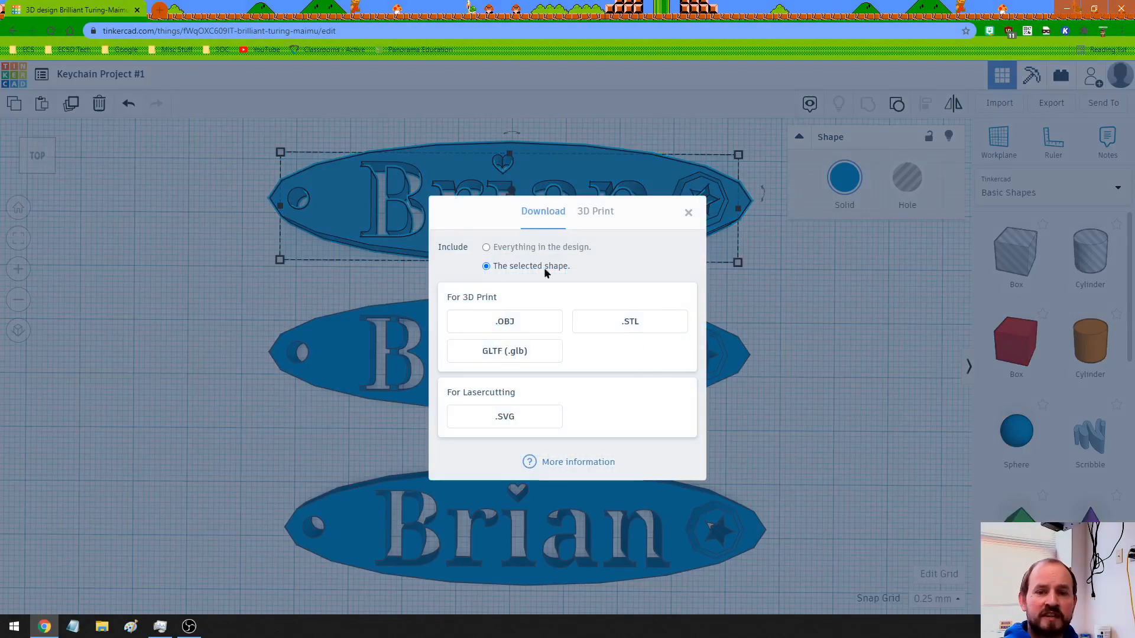
{"action": "mouse_move", "coordinate": [637, 326]}
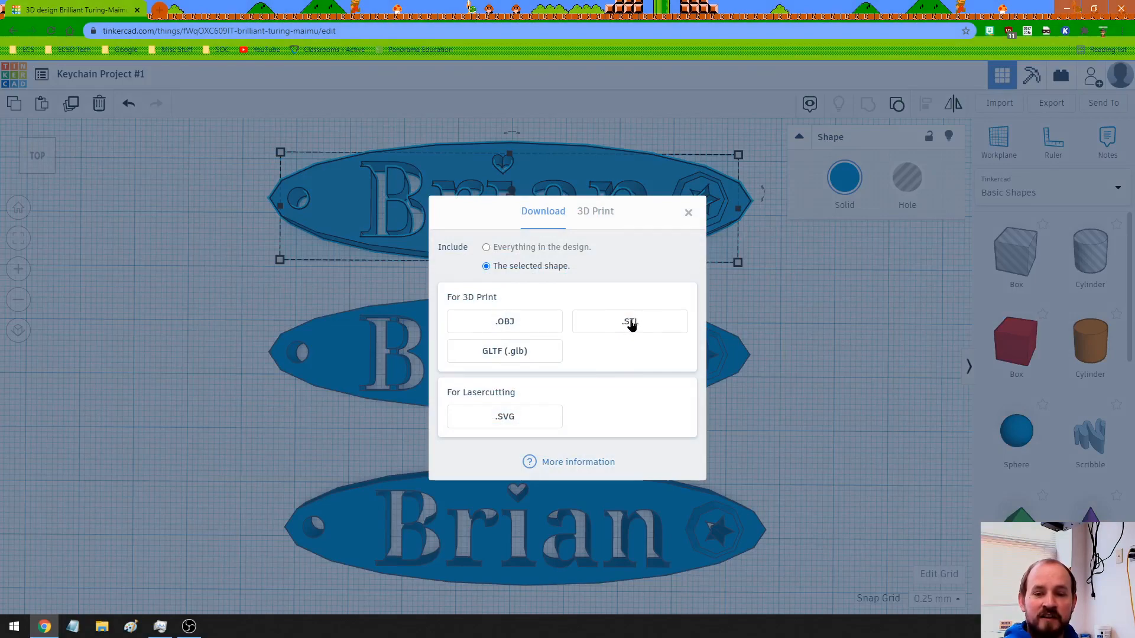
{"action": "left_click", "coordinate": [630, 322]}
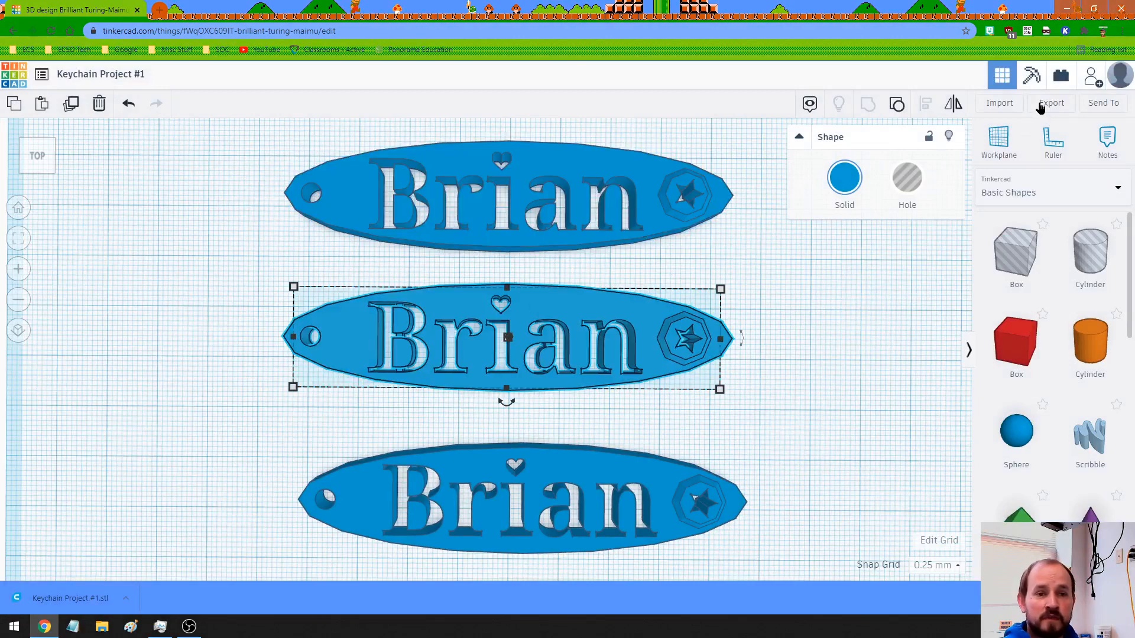
- Export the other keychains as STL files, then deselect
{"action": "left_click", "coordinate": [1051, 103]}
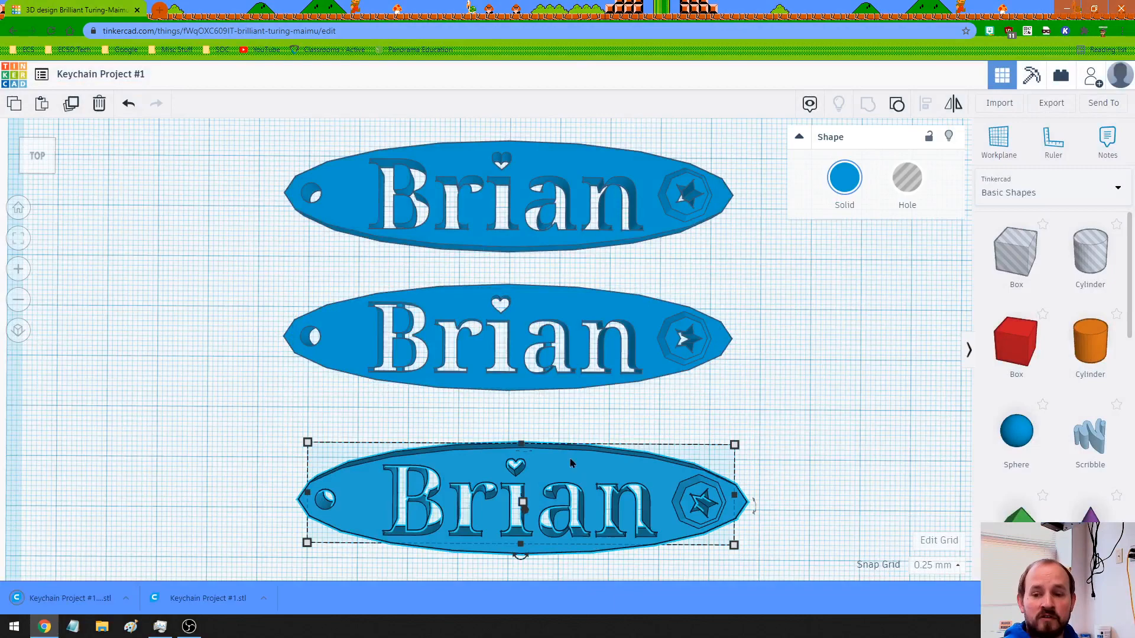
{"action": "left_click", "coordinate": [1051, 102]}
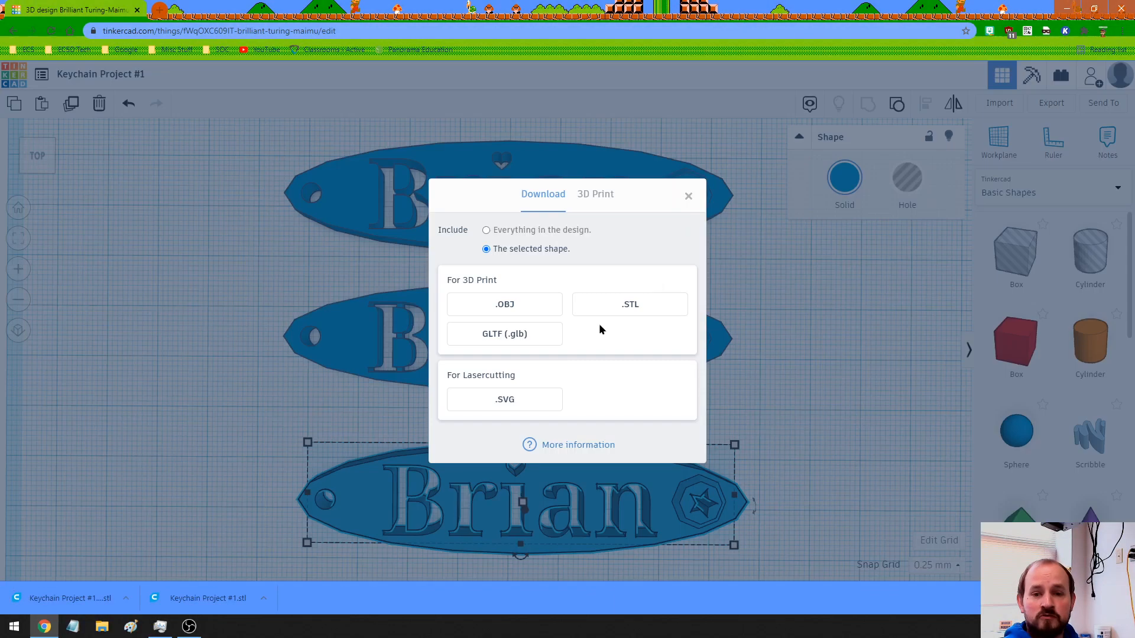
{"action": "left_click", "coordinate": [629, 304]}
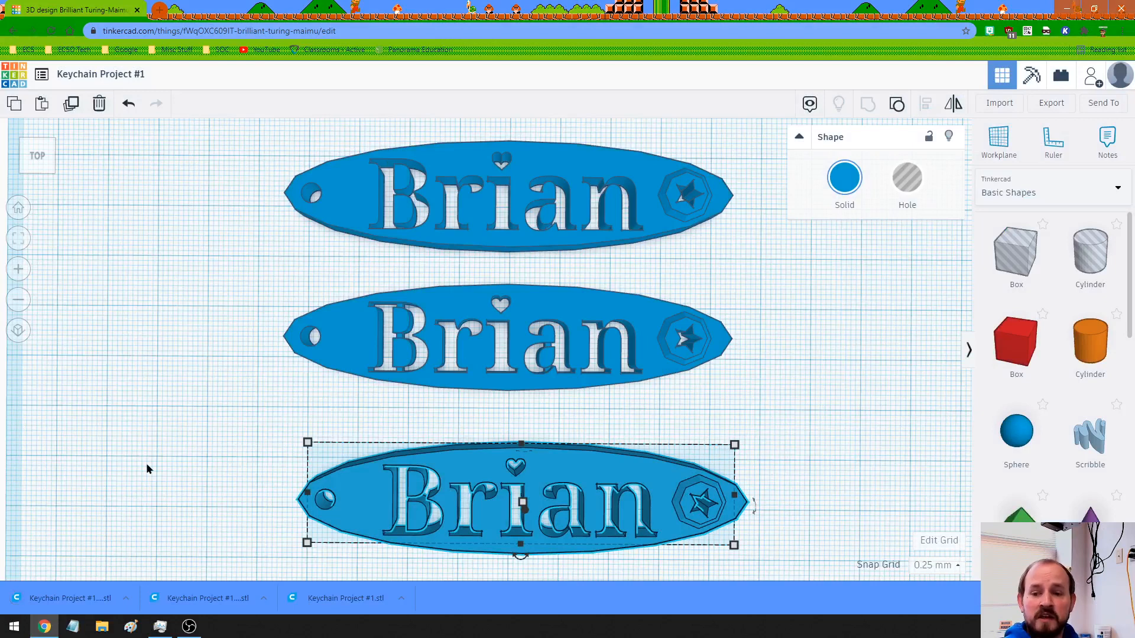
{"action": "left_click", "coordinate": [159, 474]}
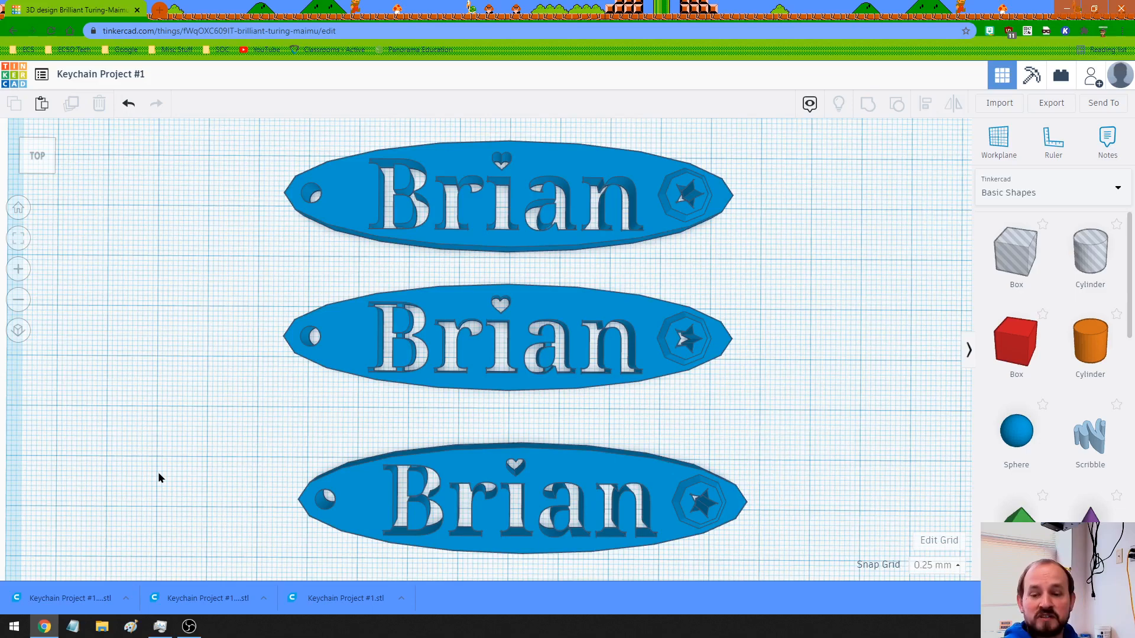
{"action": "mouse_move", "coordinate": [193, 487]}
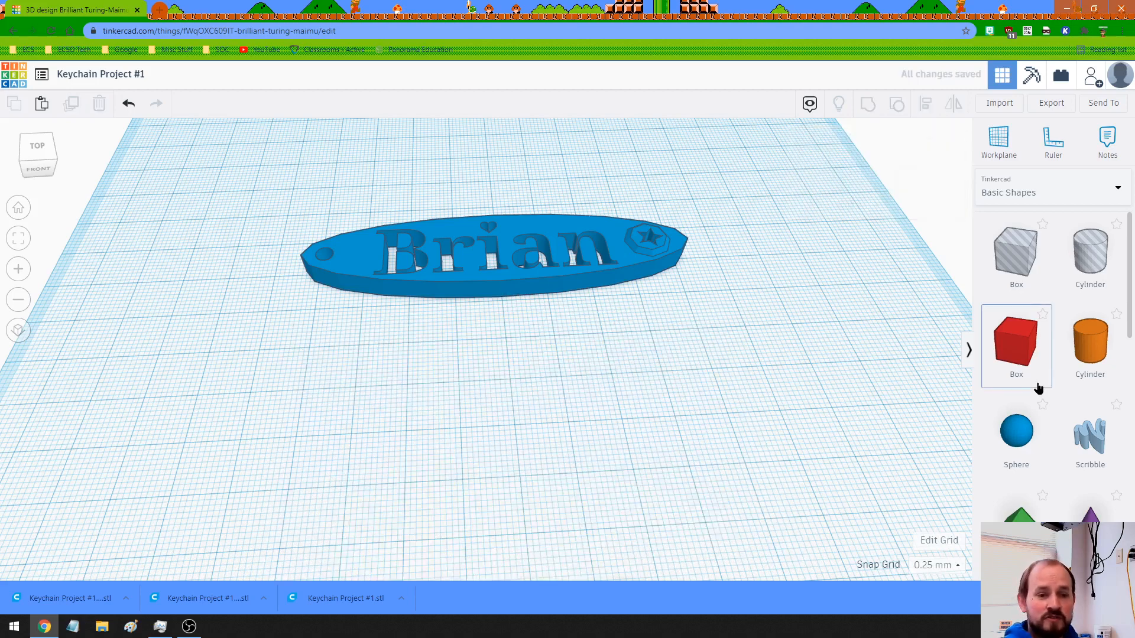
- Change the new text shape to read 'Fediuk' and place it against the keychain's front side
{"action": "scroll", "scroll_direction": "down", "scroll_amount": 3}
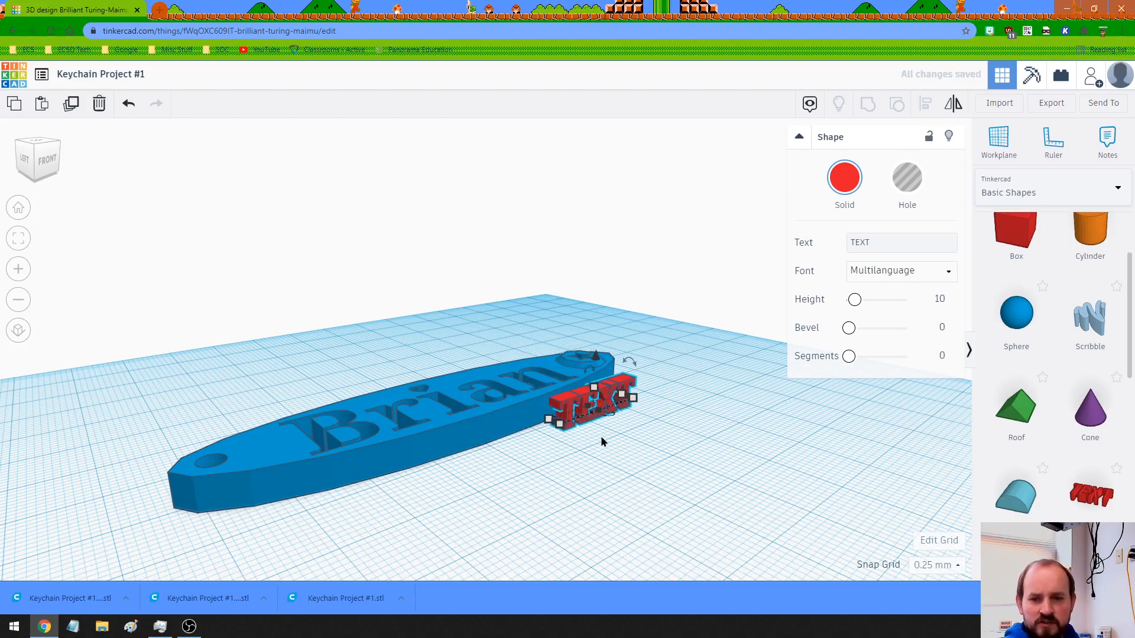
{"action": "left_click", "coordinate": [901, 242]}
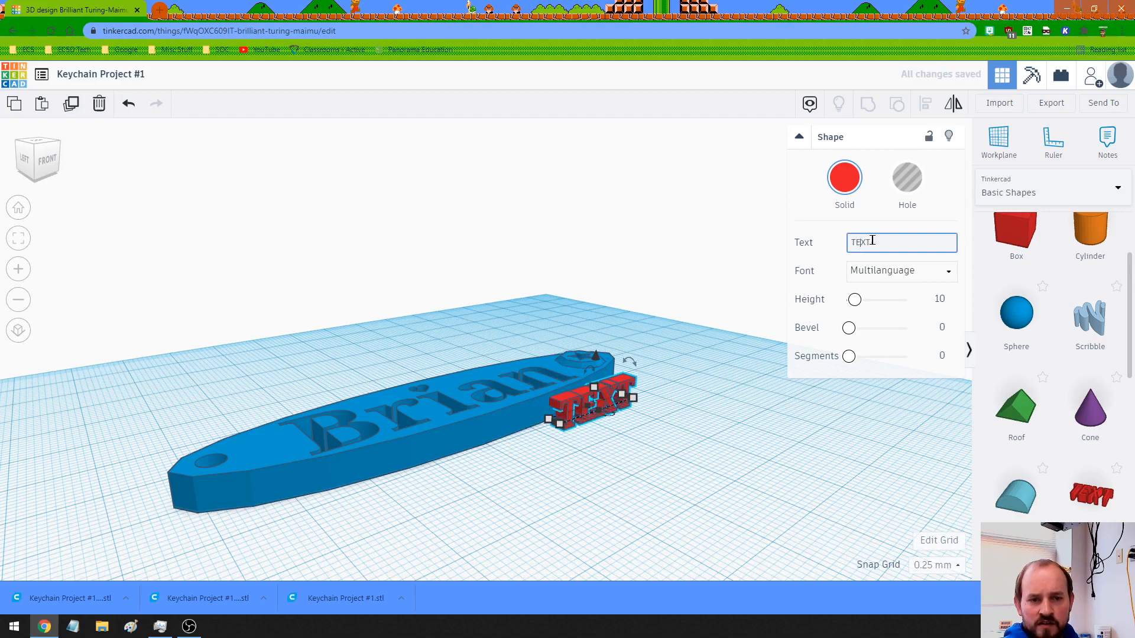
{"action": "key", "text": "Backspace"}
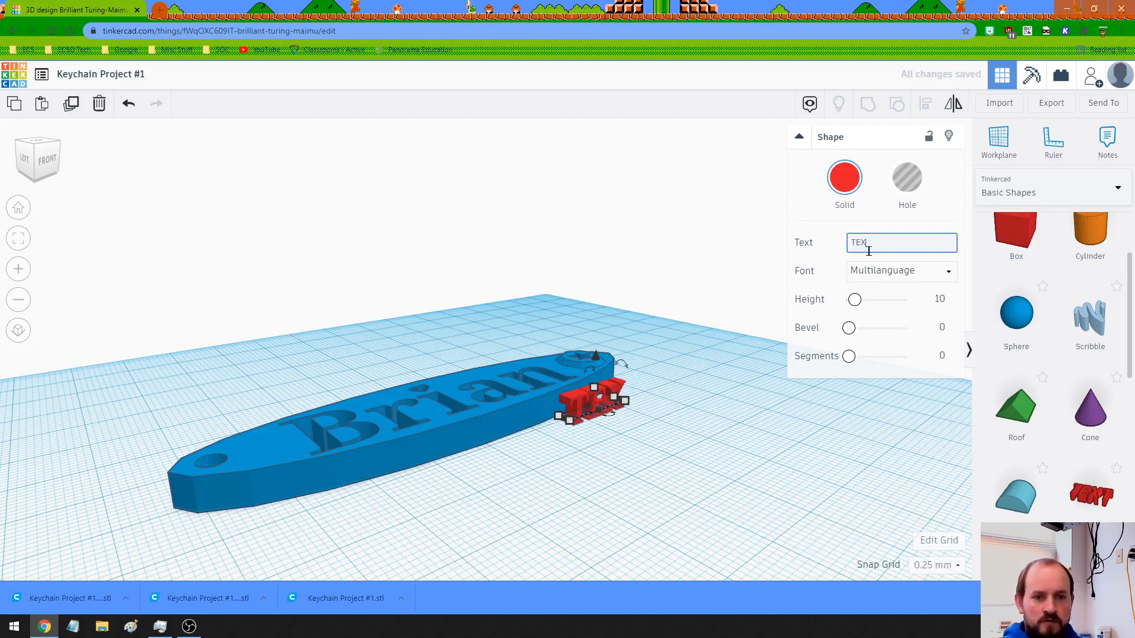
{"action": "type", "text": "Fediuk"}
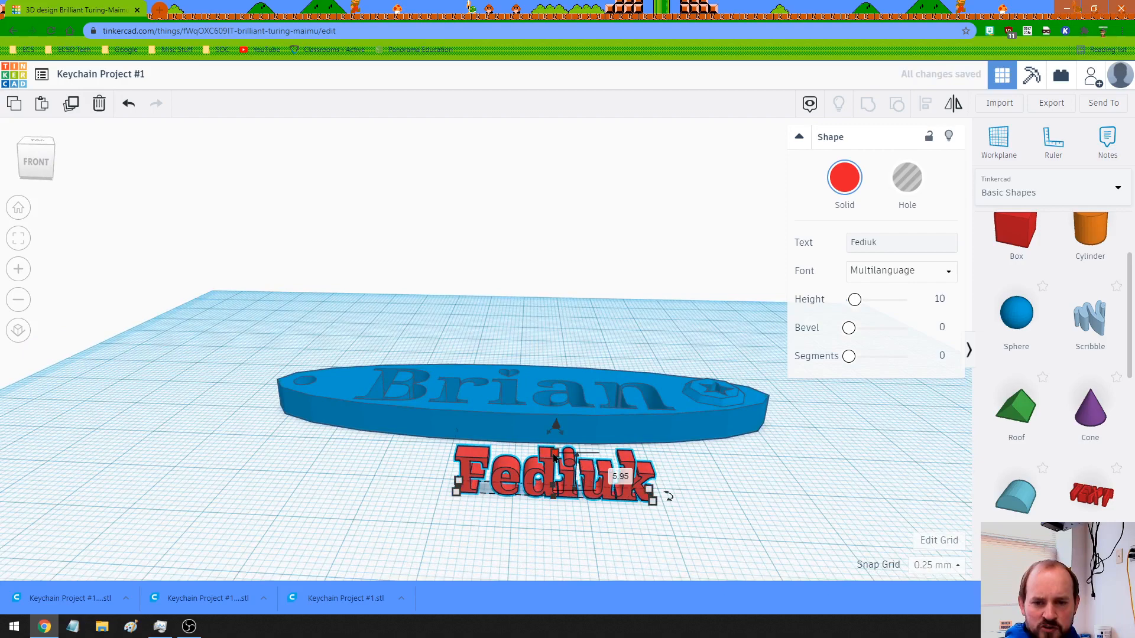
{"action": "left_click_drag", "start_coordinate": [655, 496], "coordinate": [628, 496]}
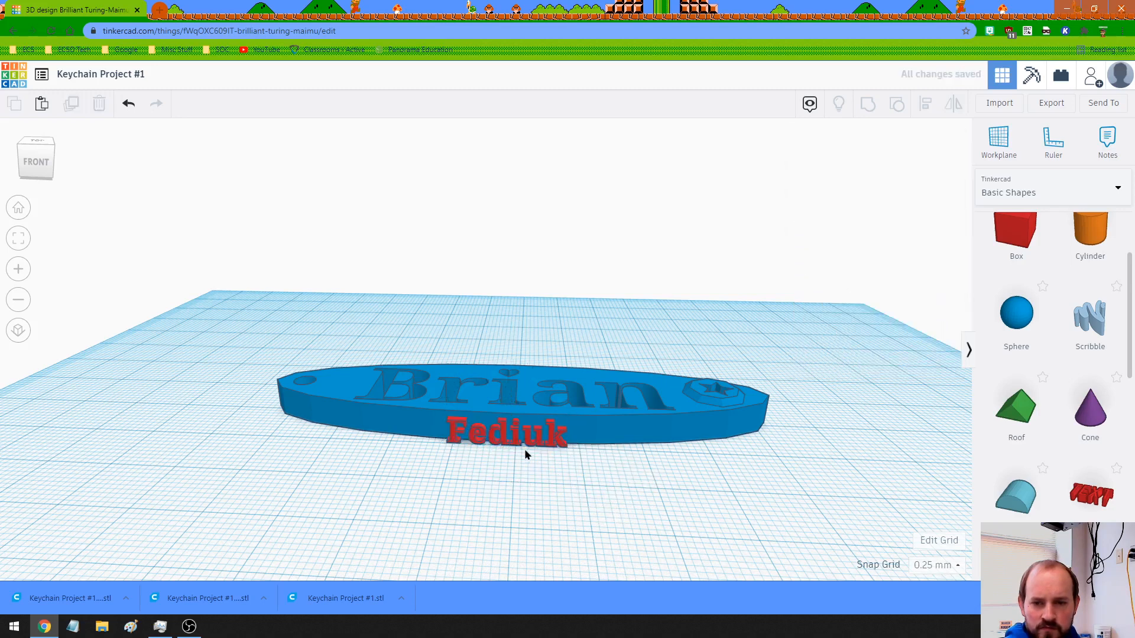
- Make the Fediuk text a hole and group it with the keychain
{"action": "left_click", "coordinate": [506, 432]}
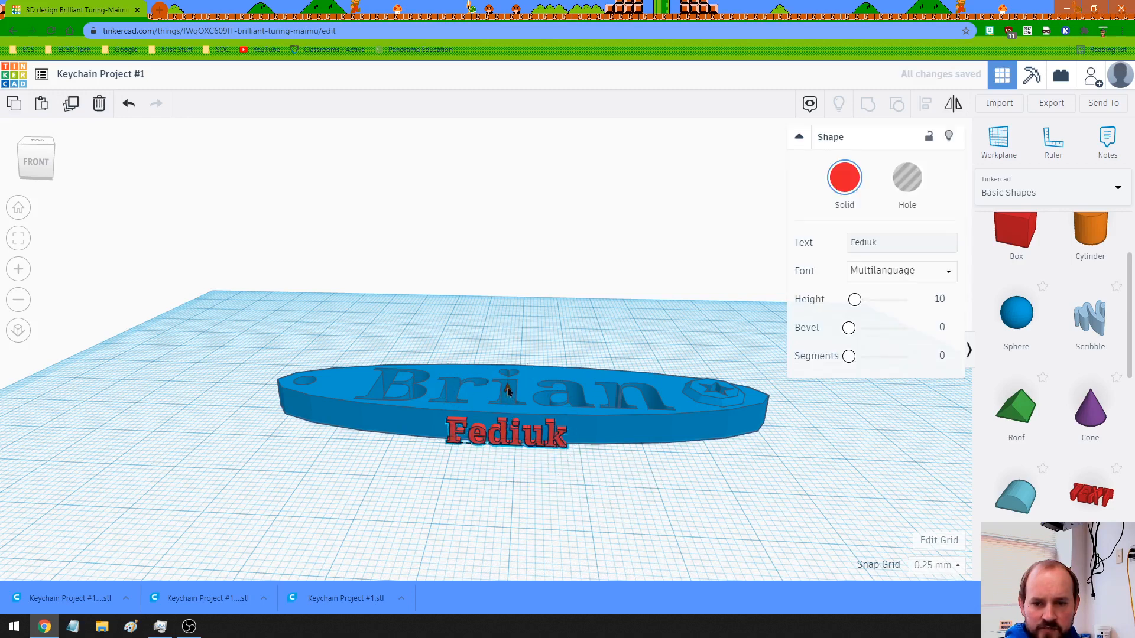
{"action": "left_click", "coordinate": [506, 433]}
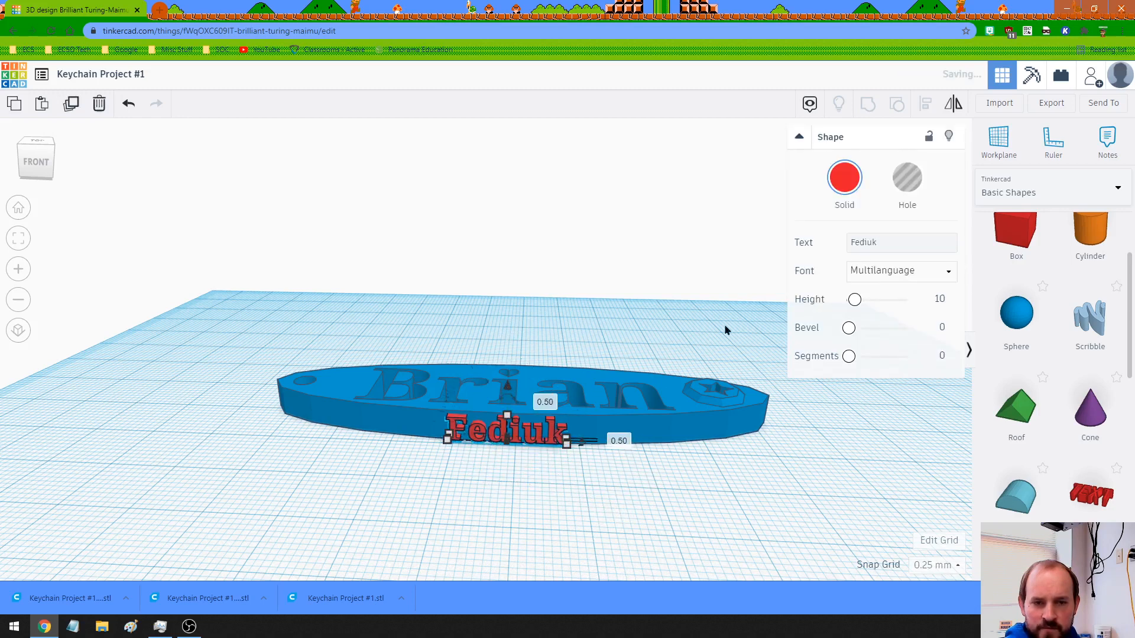
{"action": "left_click", "coordinate": [907, 178]}
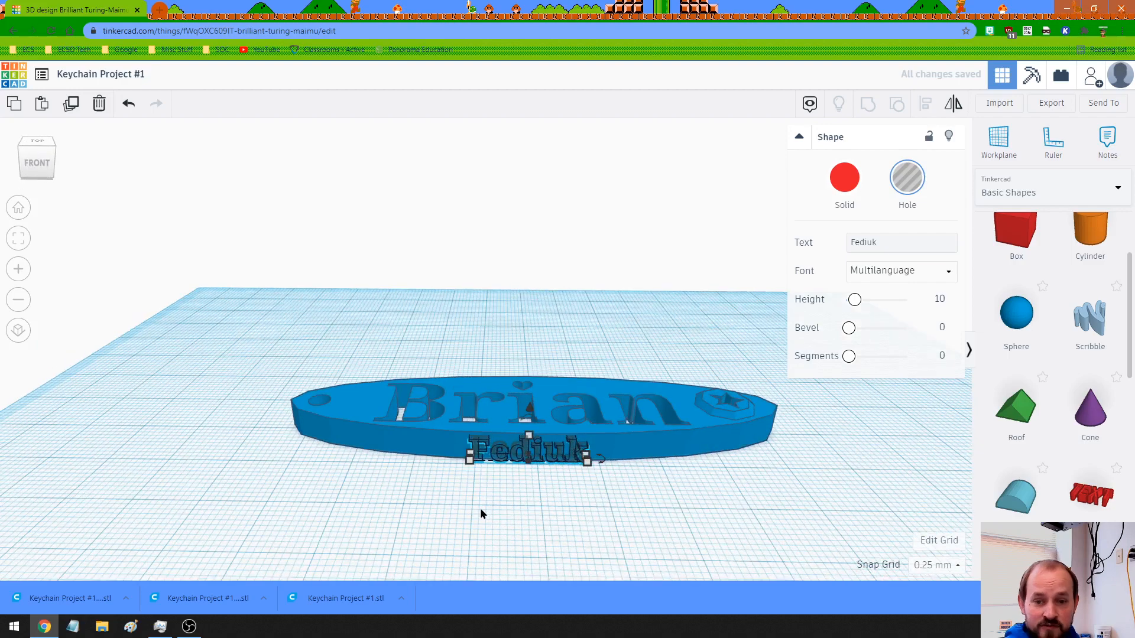
{"action": "left_click", "coordinate": [536, 455]}
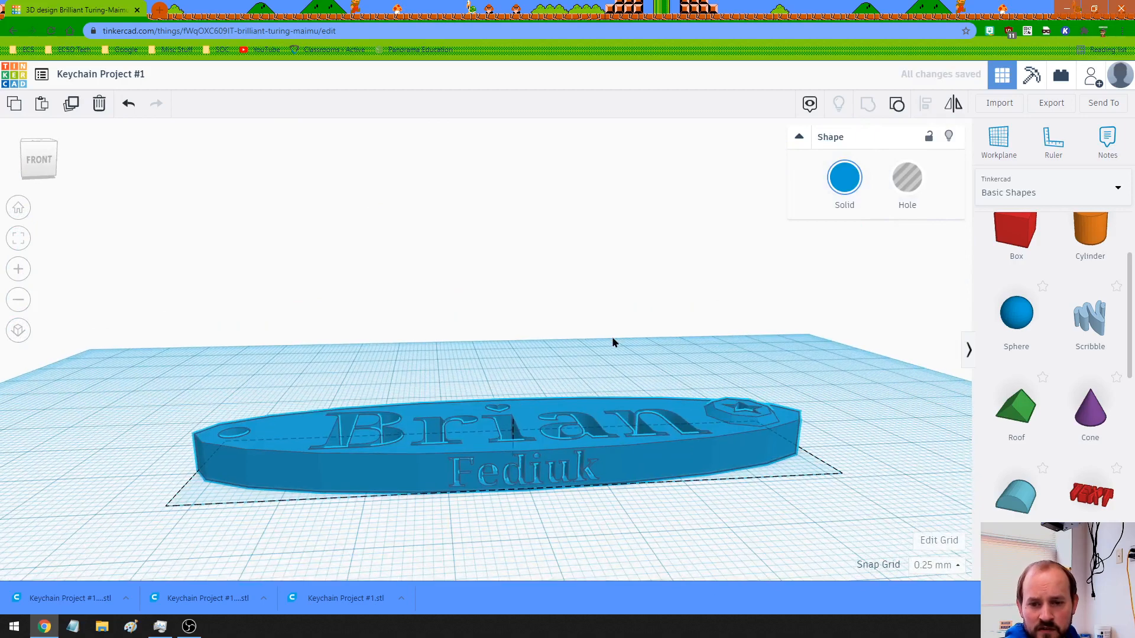
{"action": "left_click_drag", "start_coordinate": [613, 342], "coordinate": [611, 502]}
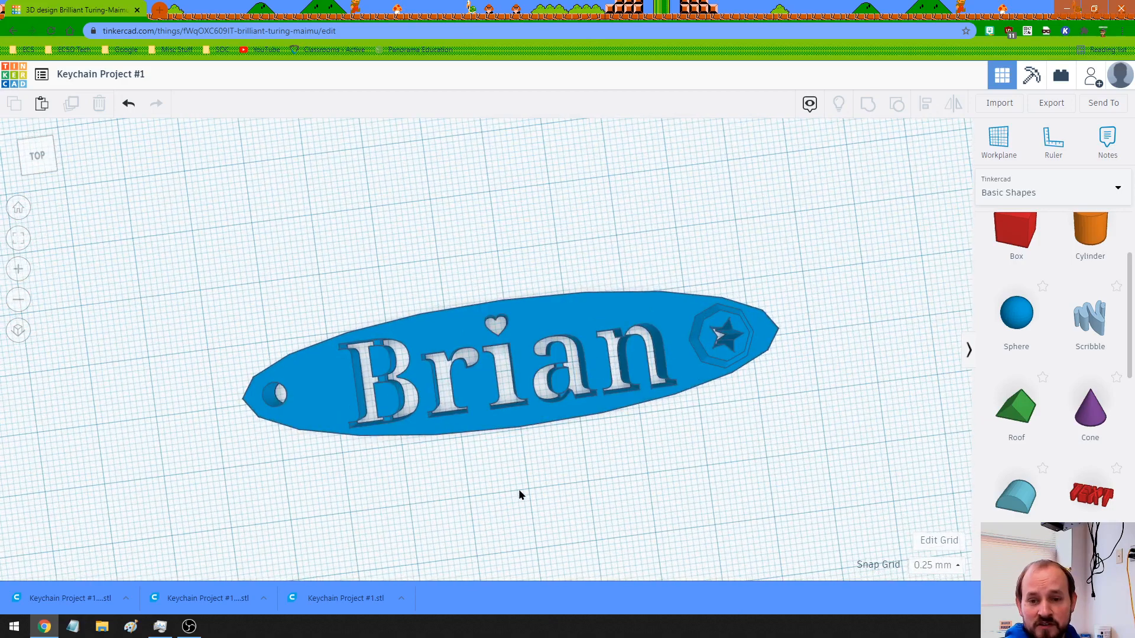
{"action": "scroll", "scroll_direction": "down", "scroll_amount": 3}
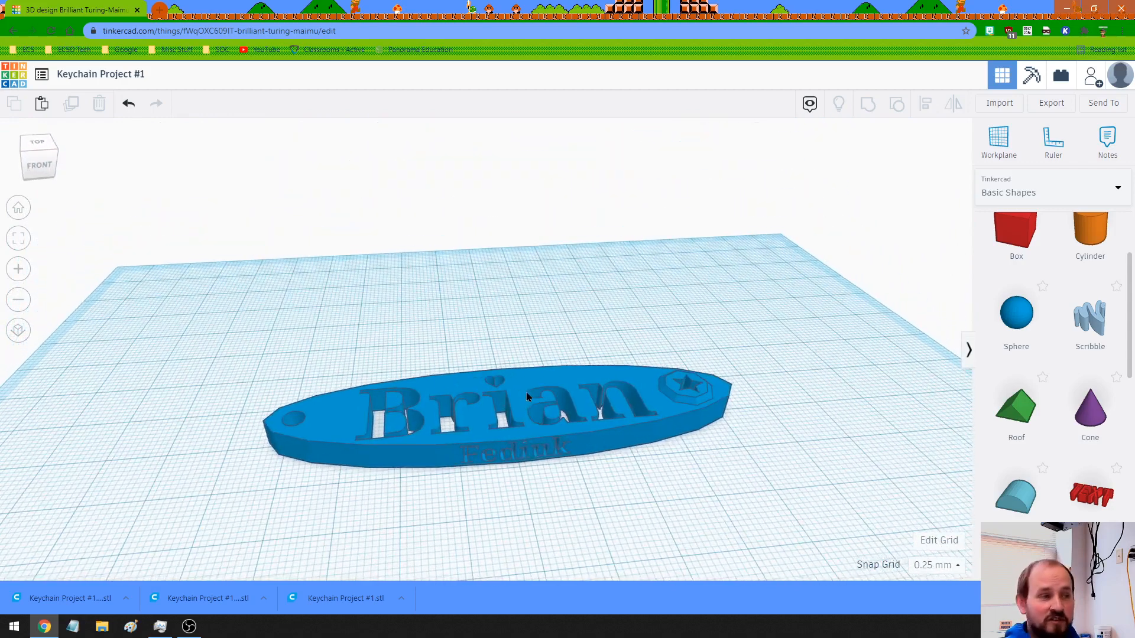
{"action": "mouse_move", "coordinate": [652, 484]}
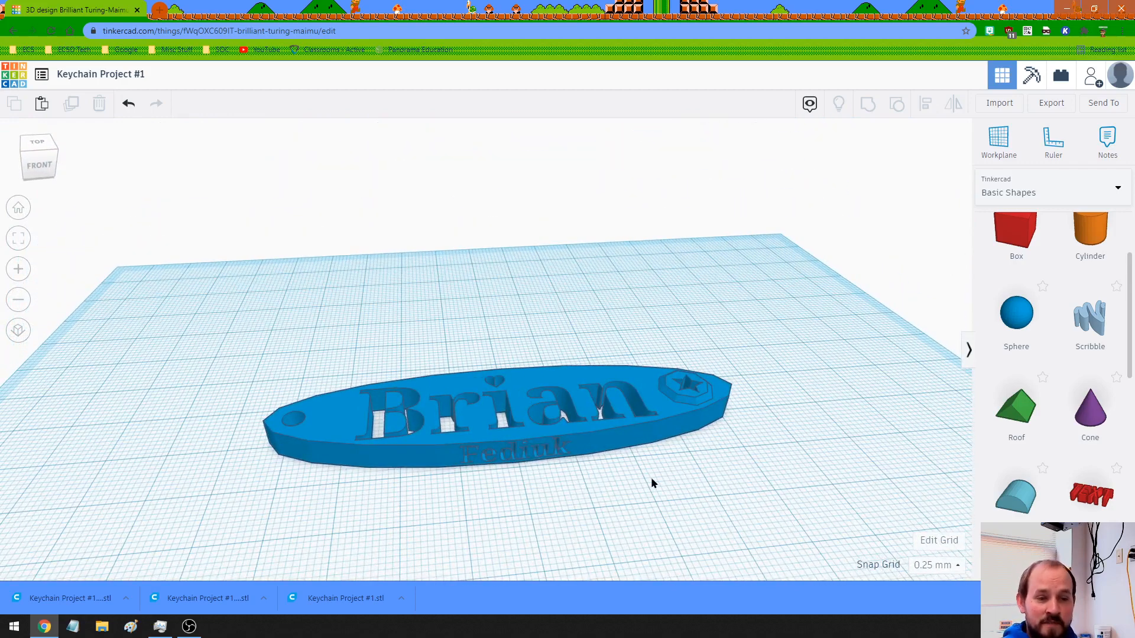